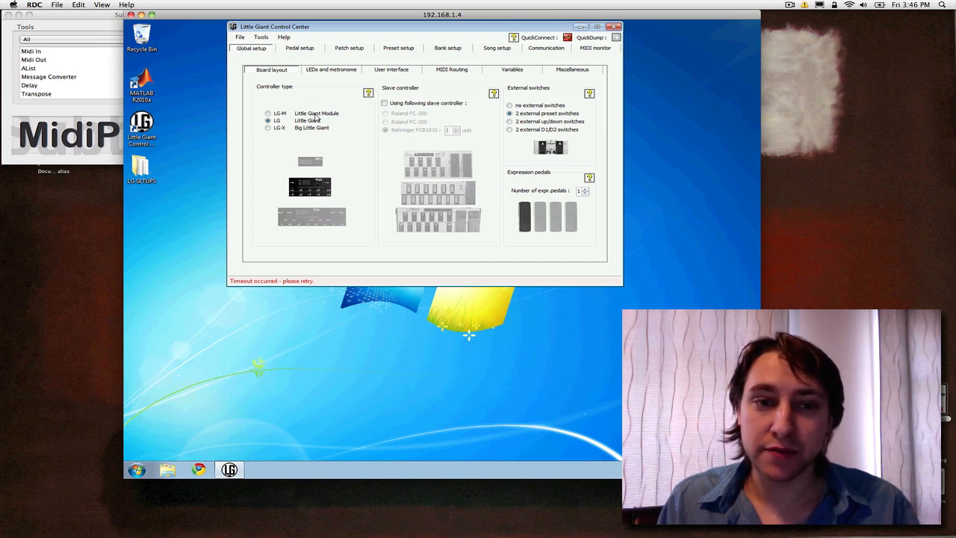
Cycle the controller type through Little Giant Module, Little Giant and Big Little Giant, ending on Little Giant
click(267, 114)
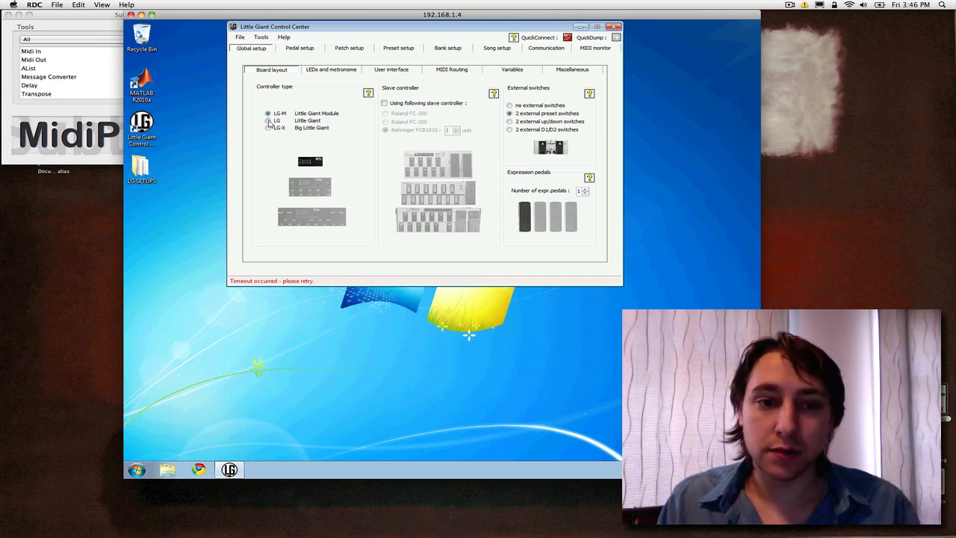
click(267, 119)
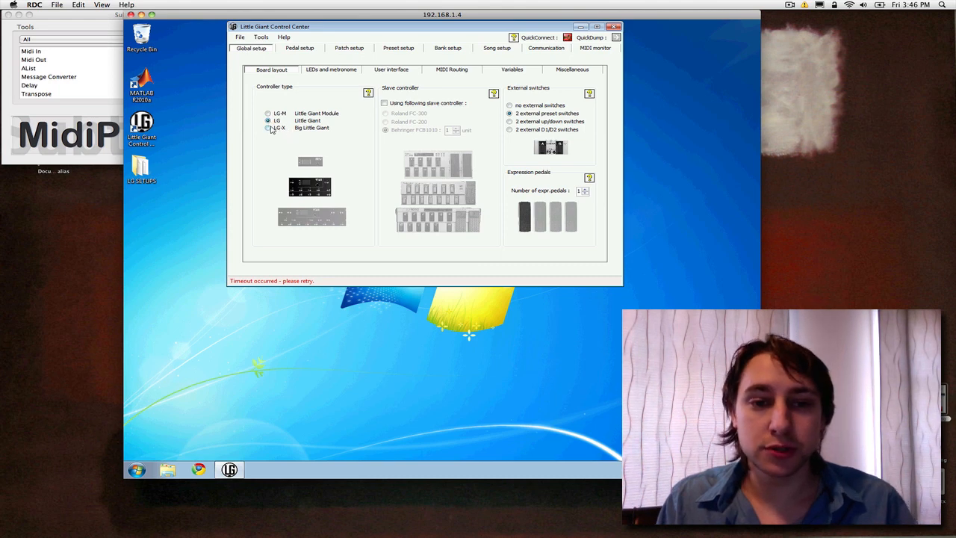
click(269, 129)
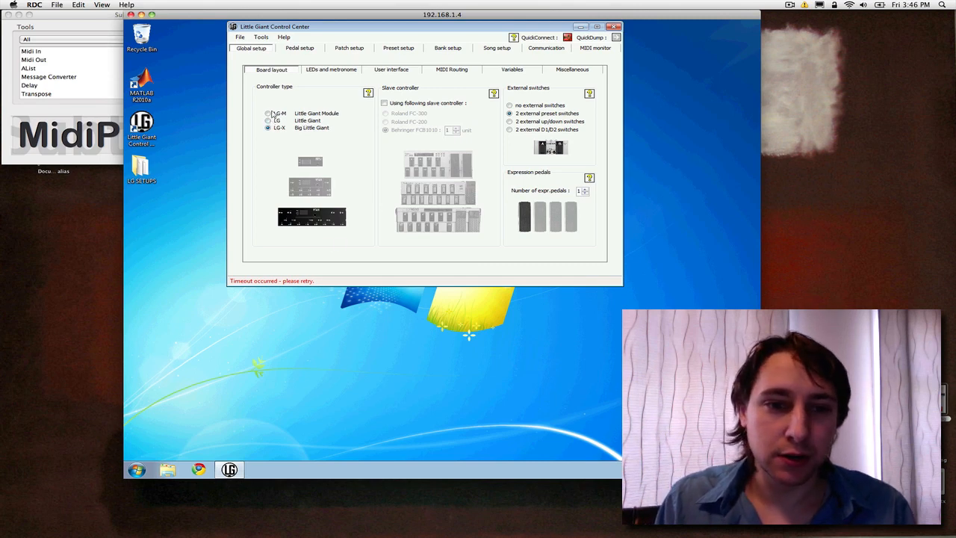
click(268, 119)
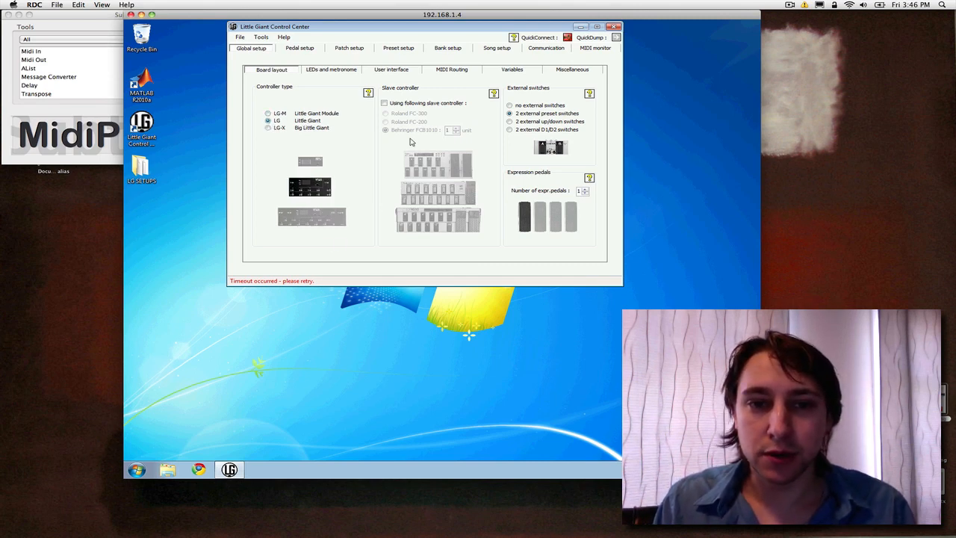
mouse_move(427, 167)
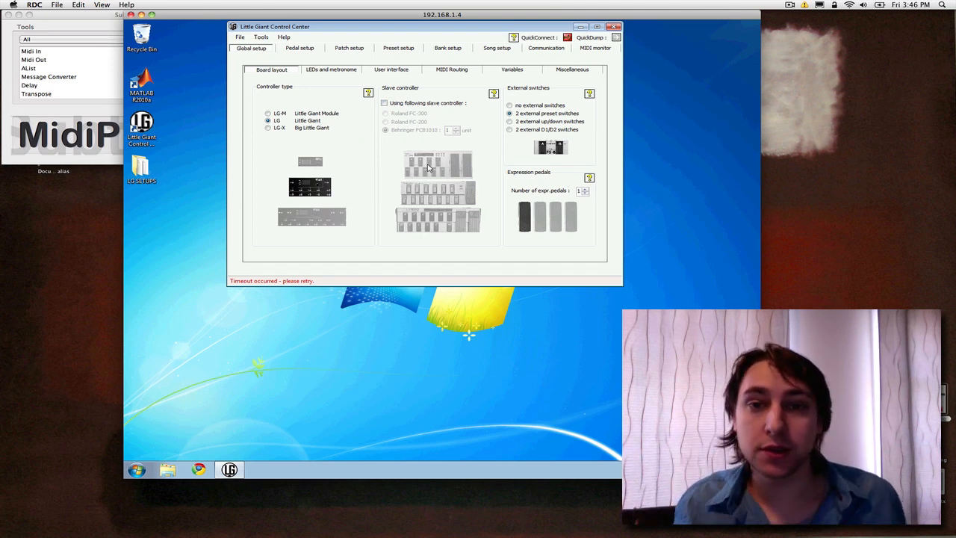
mouse_move(394, 120)
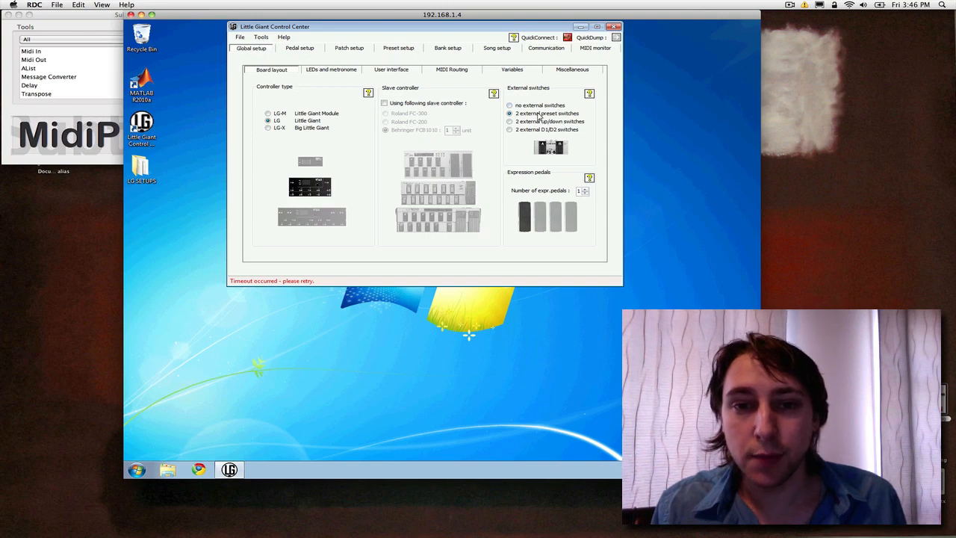
Choose two external preset switches, then show the LEDs and metronome settings
click(511, 105)
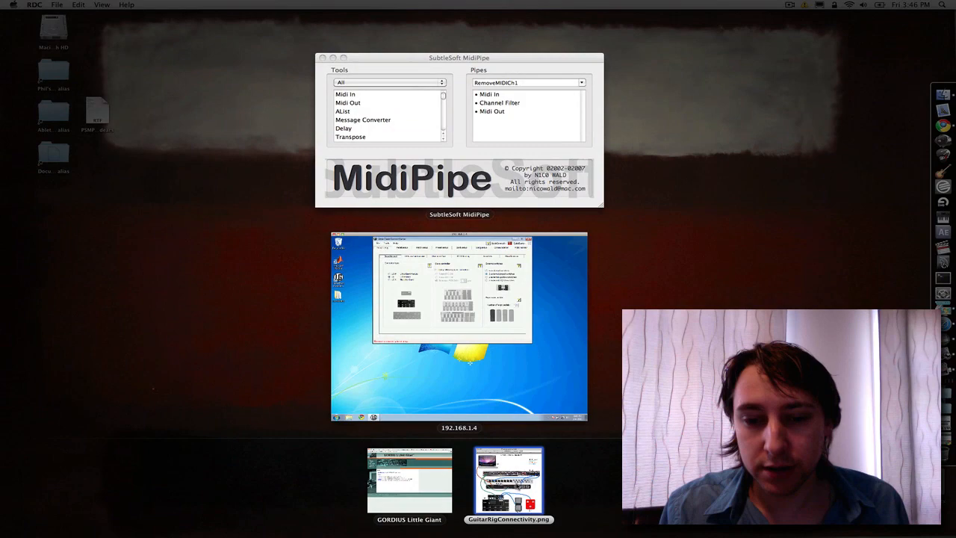
click(508, 481)
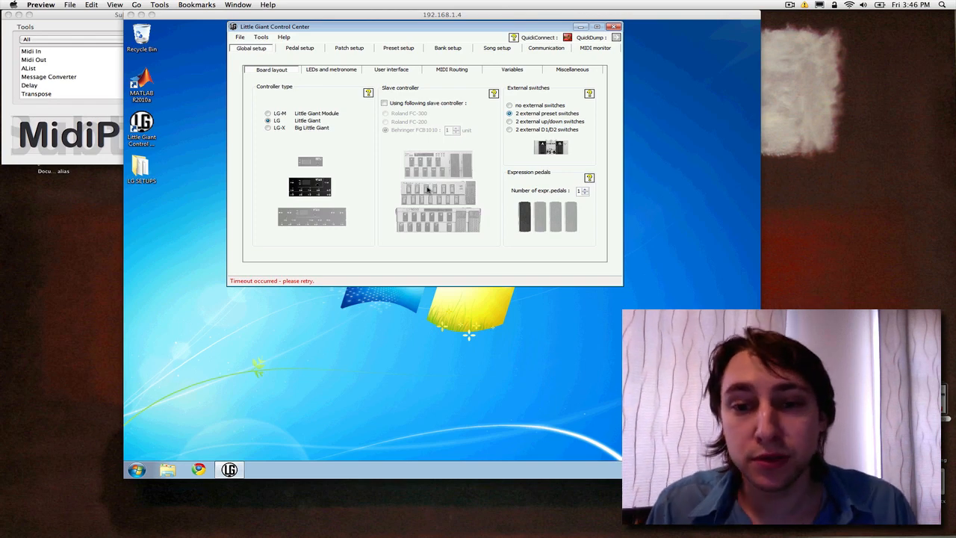
mouse_move(505, 147)
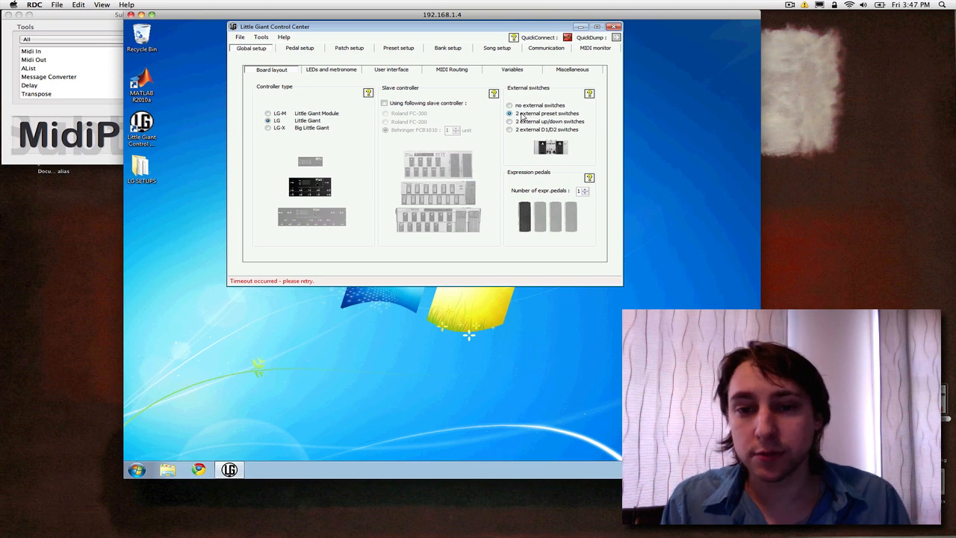
click(588, 191)
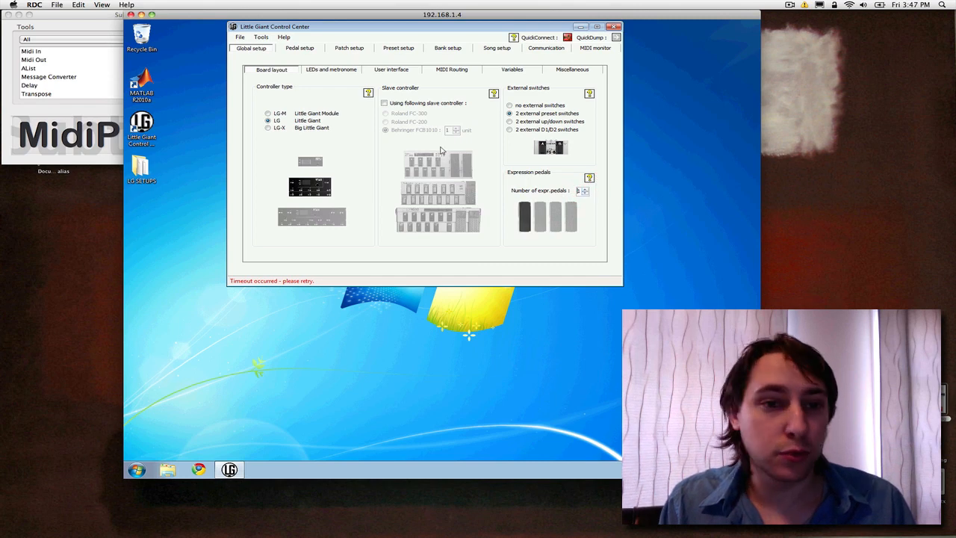
click(332, 69)
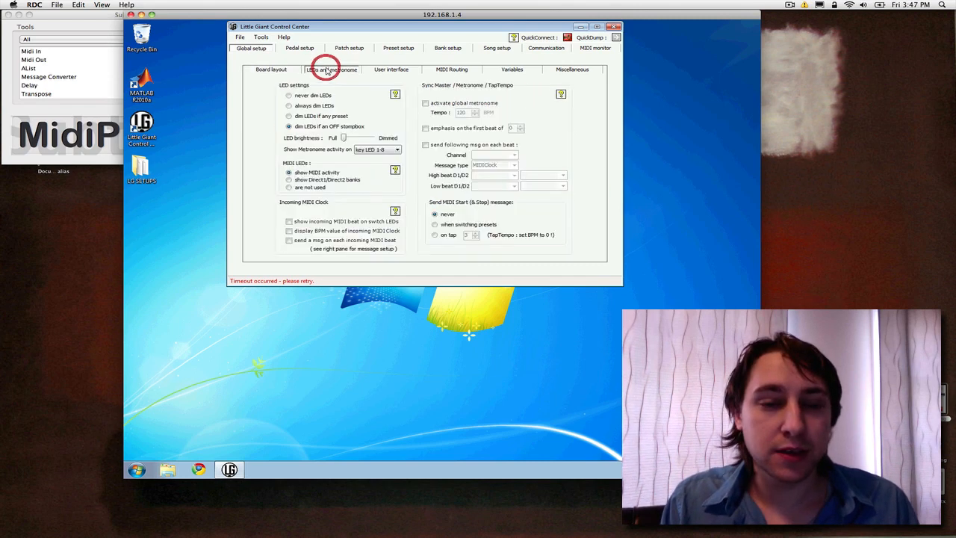
mouse_move(359, 189)
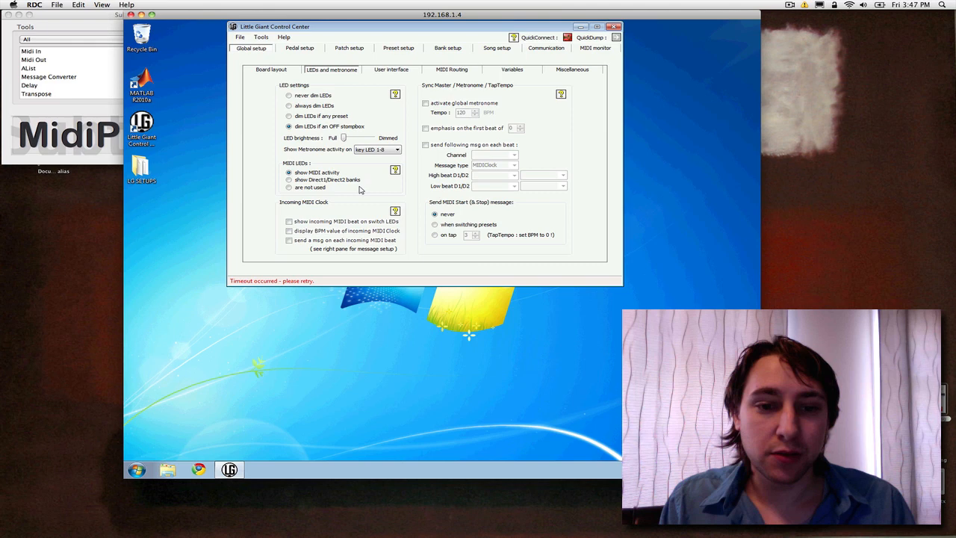
mouse_move(343, 154)
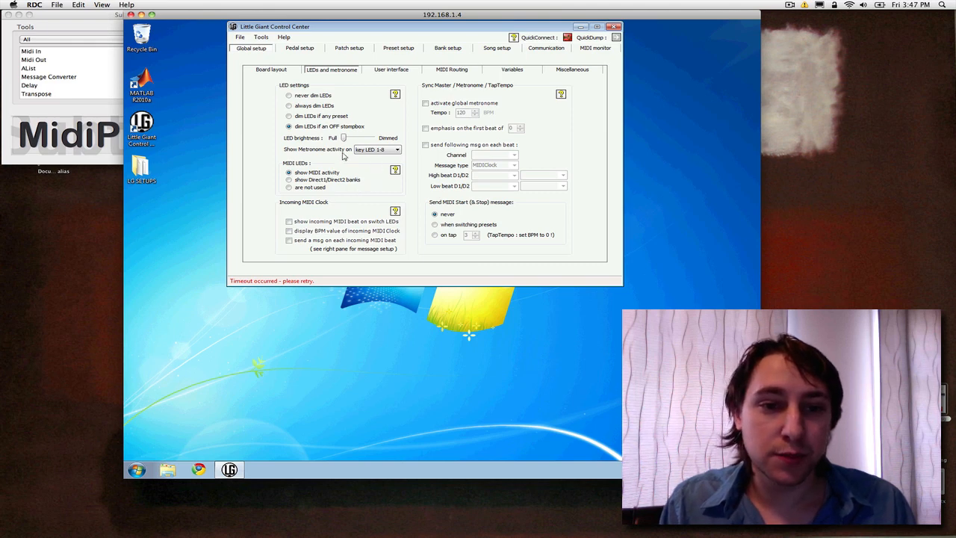
mouse_move(359, 132)
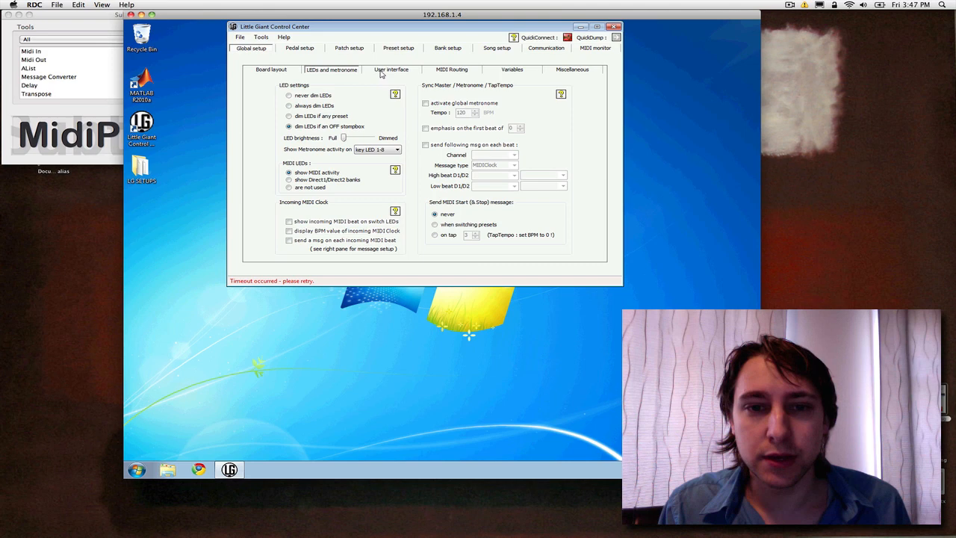
Show the user interface settings and toggle the menu knob lock off and back on
click(391, 70)
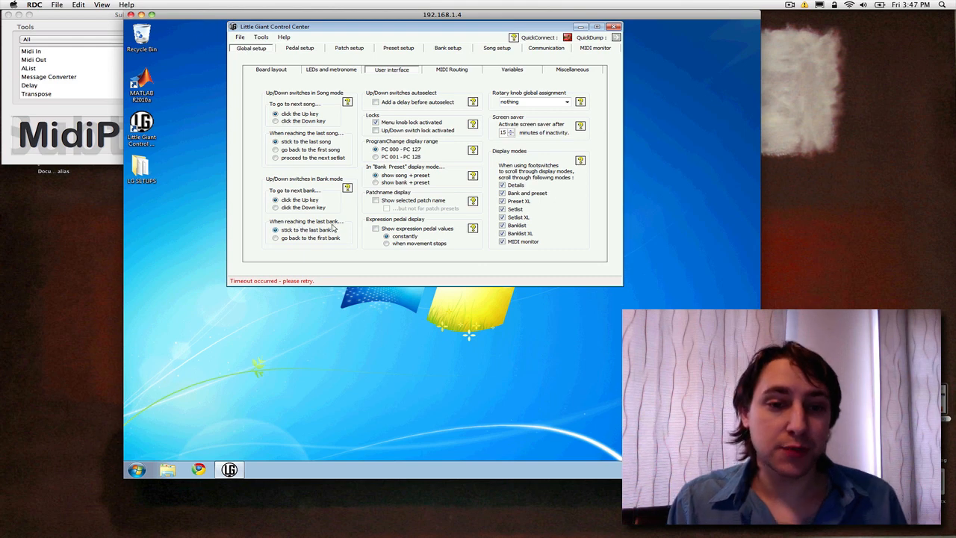
mouse_move(323, 240)
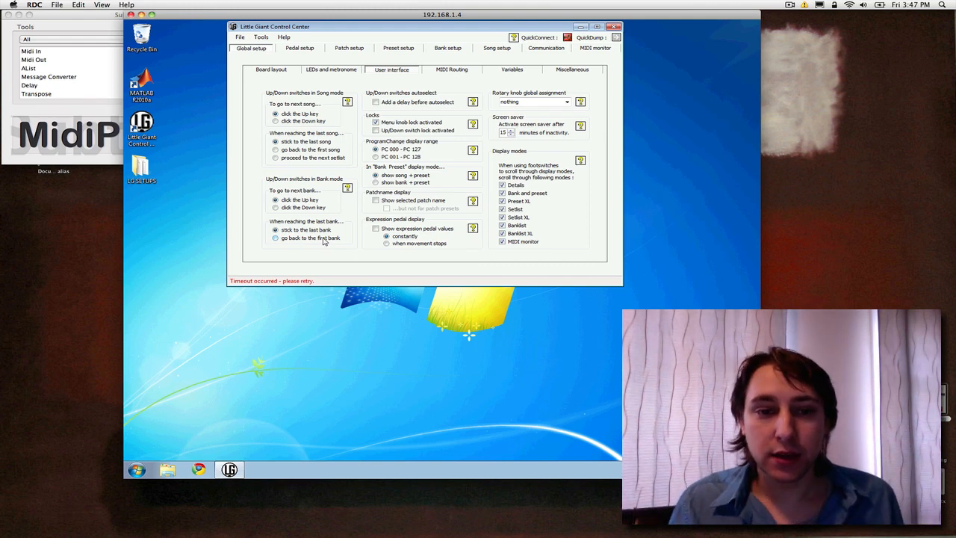
mouse_move(344, 242)
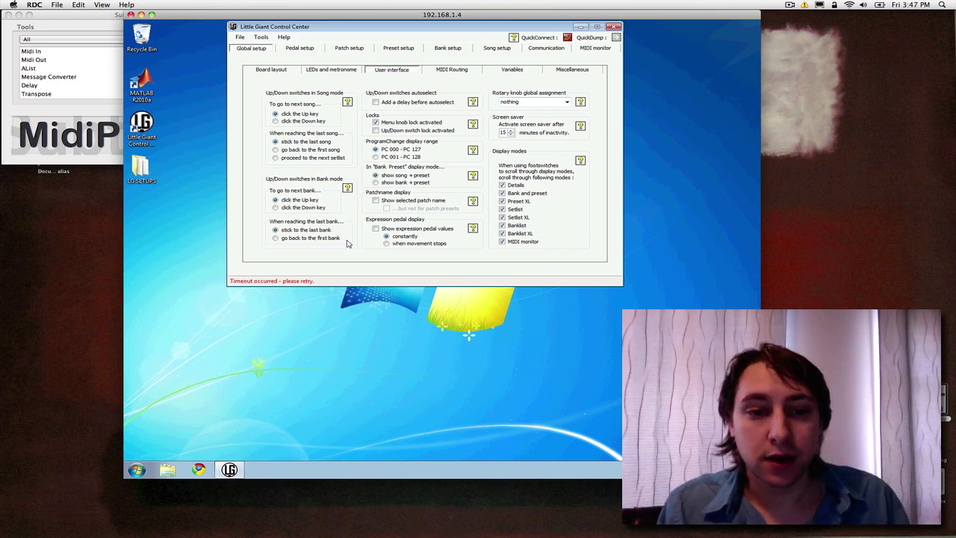
mouse_move(313, 242)
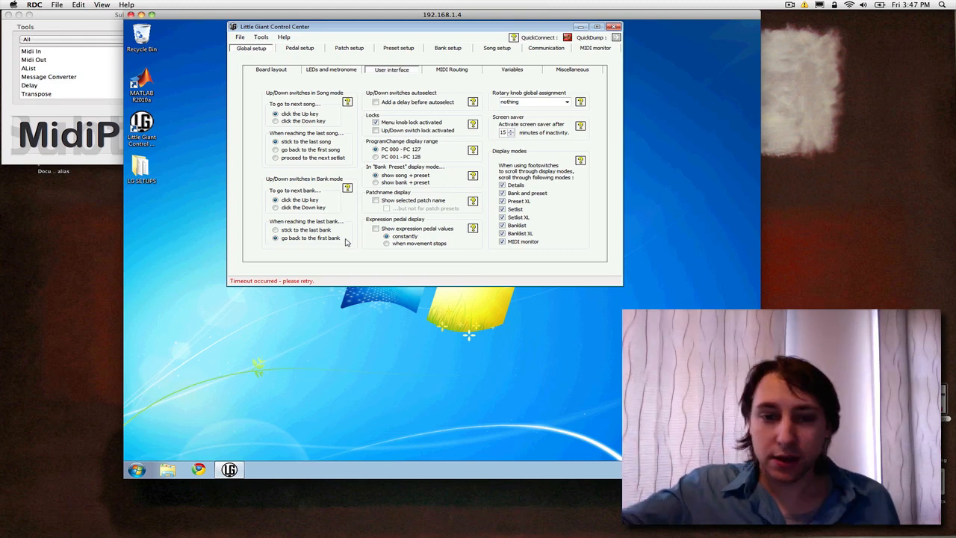
mouse_move(396, 152)
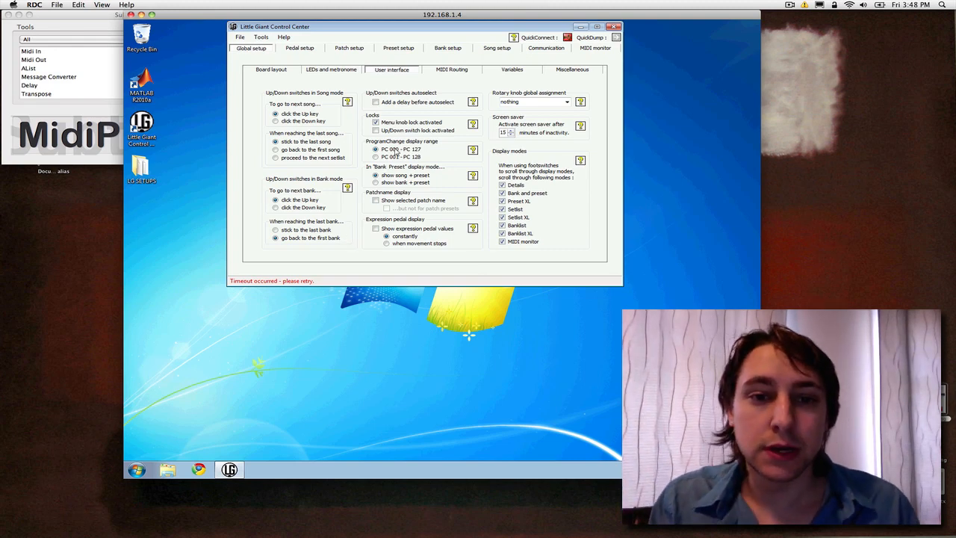
click(376, 123)
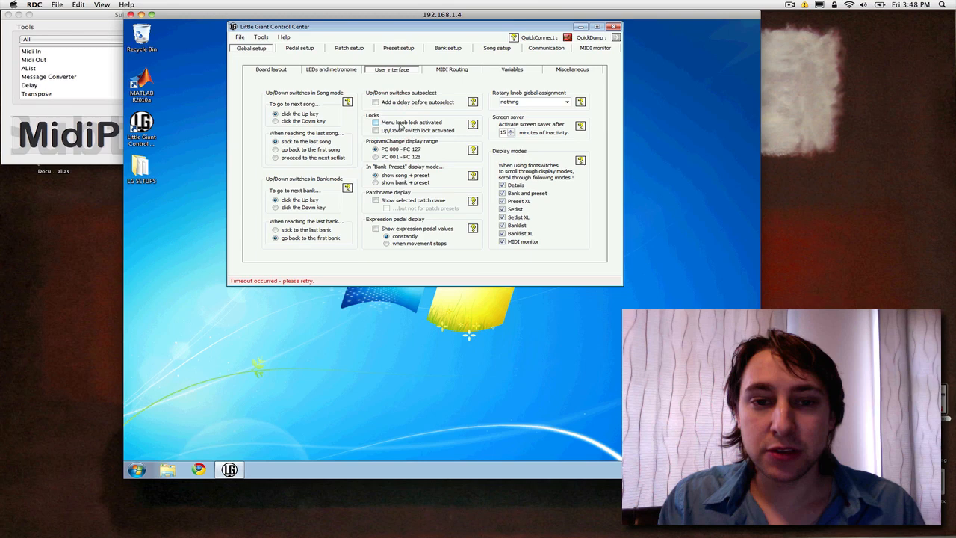
click(376, 123)
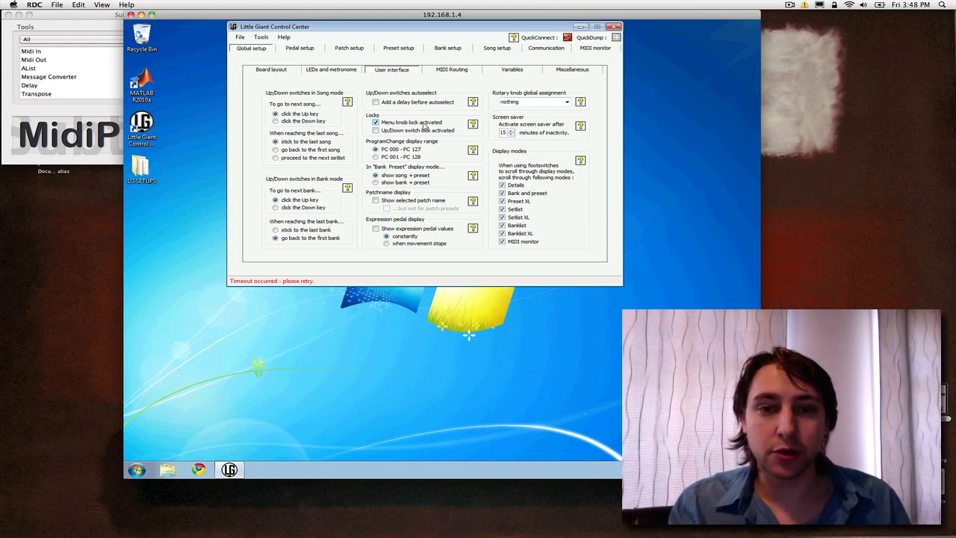
mouse_move(425, 126)
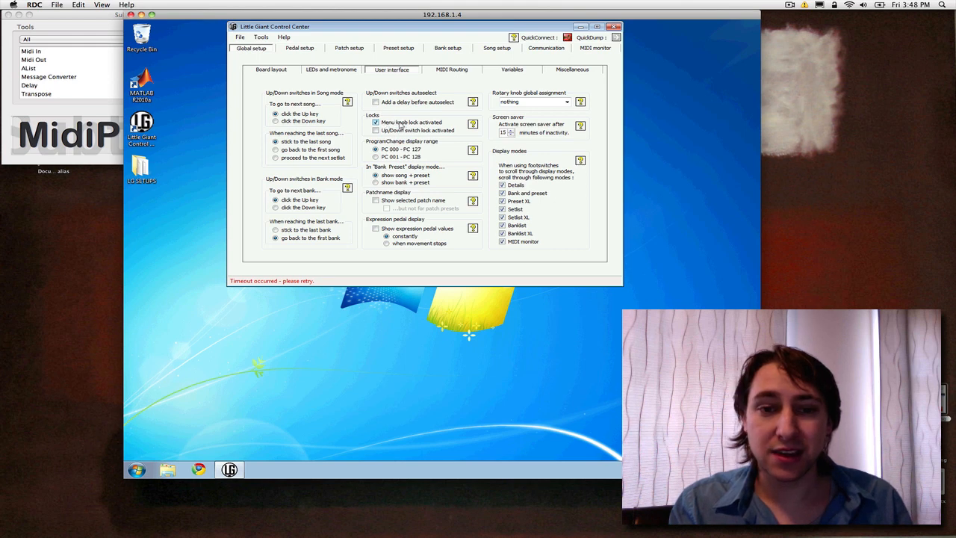
mouse_move(421, 124)
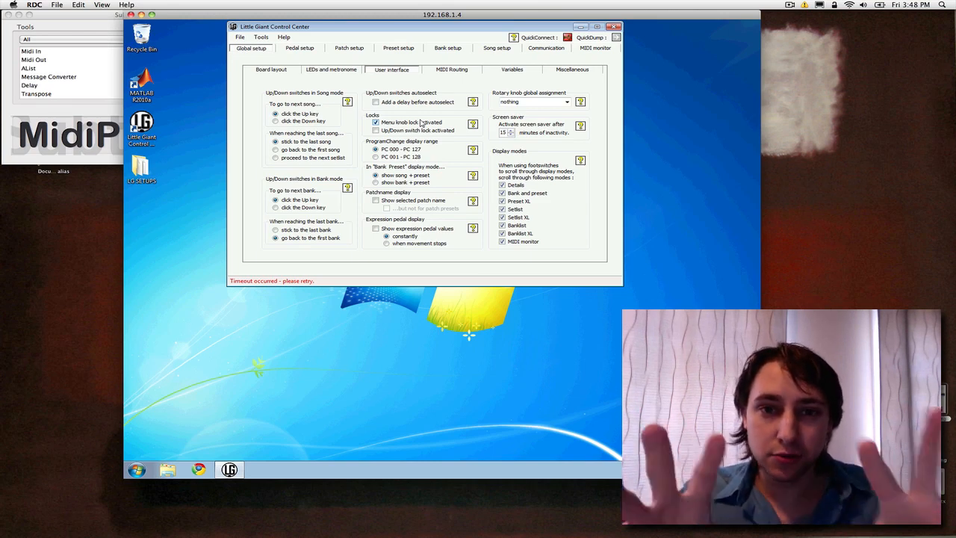
mouse_move(451, 197)
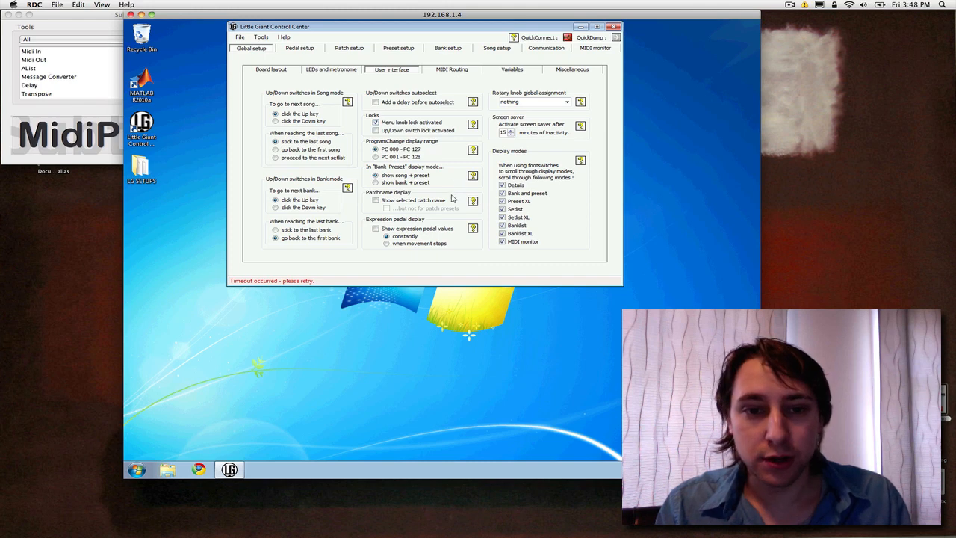
mouse_move(439, 161)
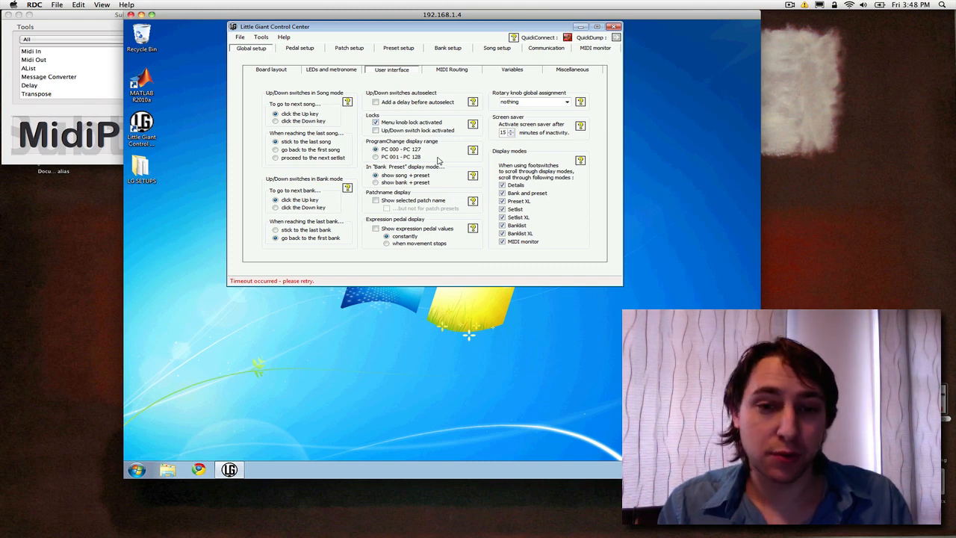
mouse_move(436, 154)
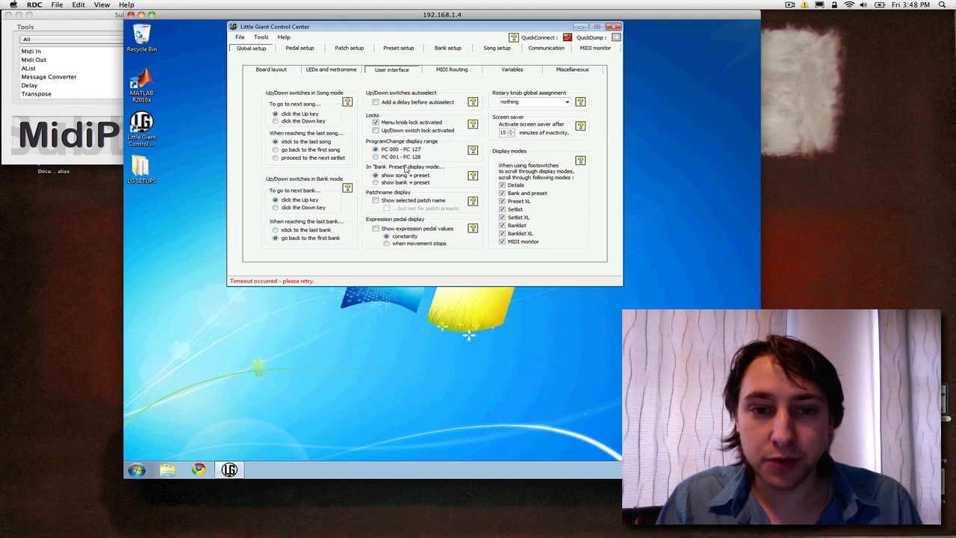
mouse_move(442, 176)
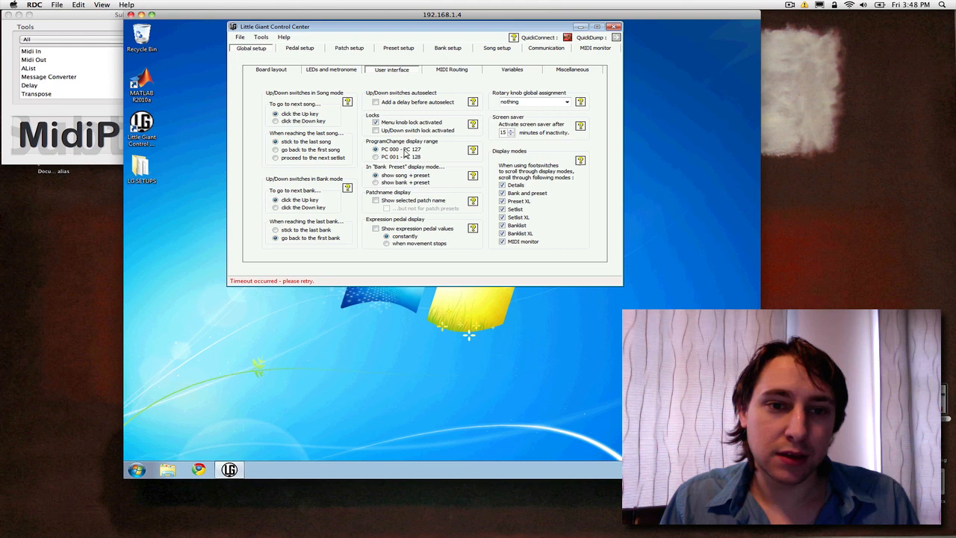
Show the MIDI routing options covering routing, external control messages and filtering
click(451, 70)
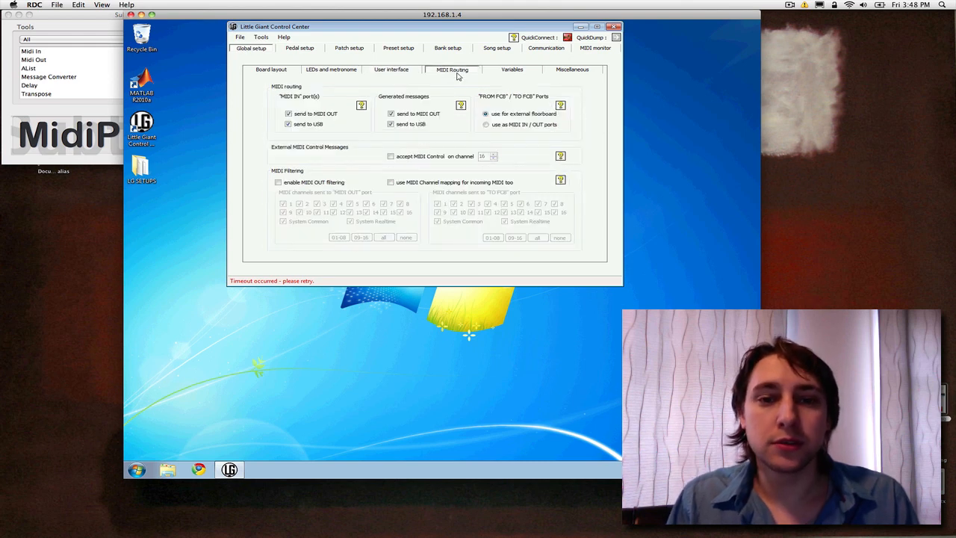
mouse_move(421, 206)
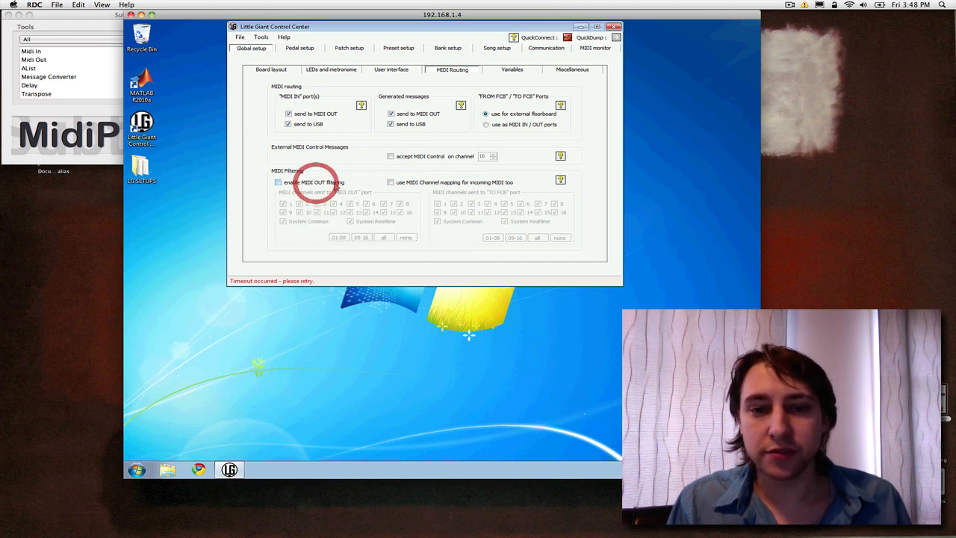
click(512, 70)
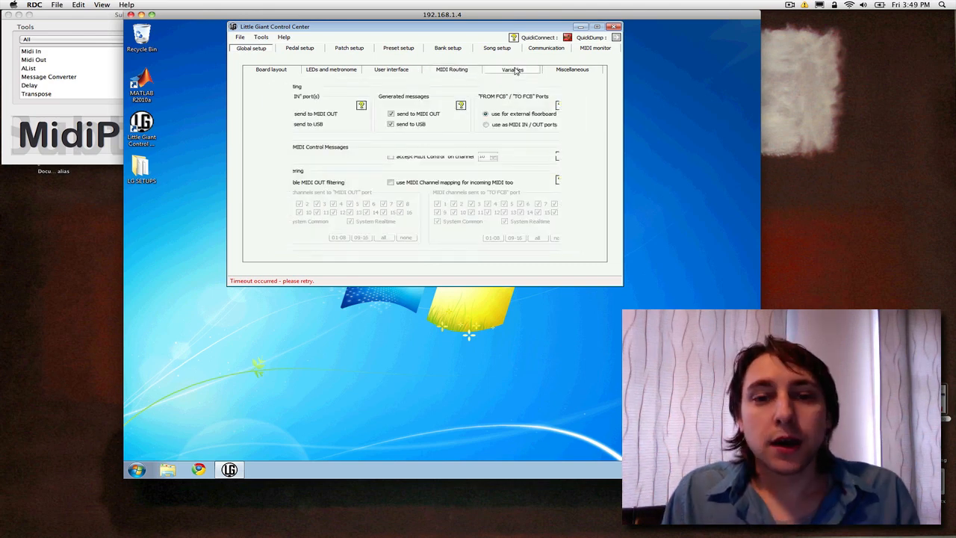
Show the variables settings and view value changes for the Ableton Live and Guitar Rig channels
click(512, 69)
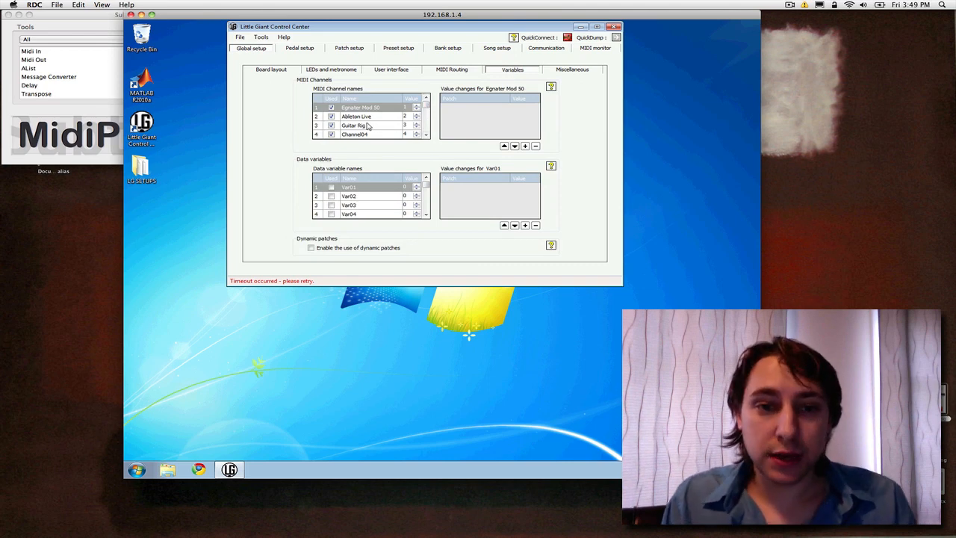
mouse_move(375, 114)
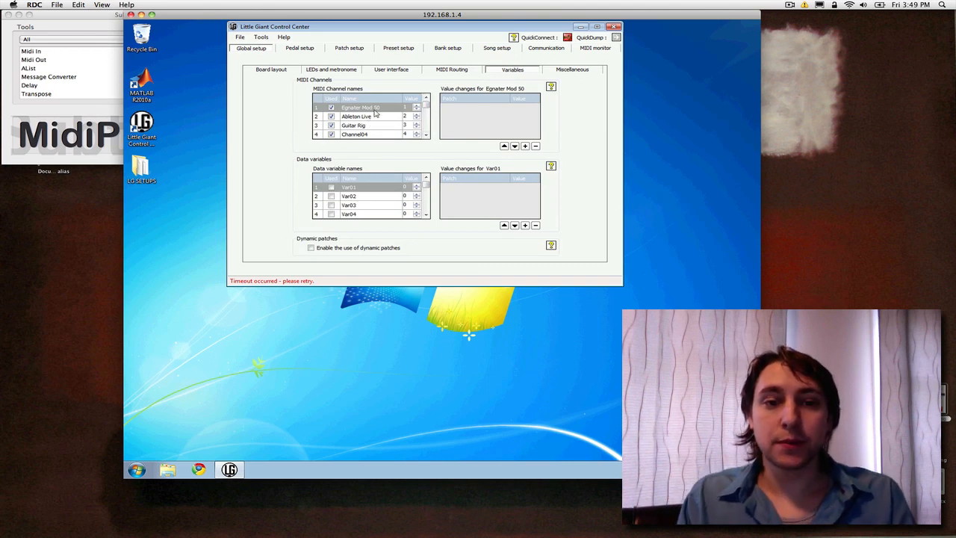
click(355, 117)
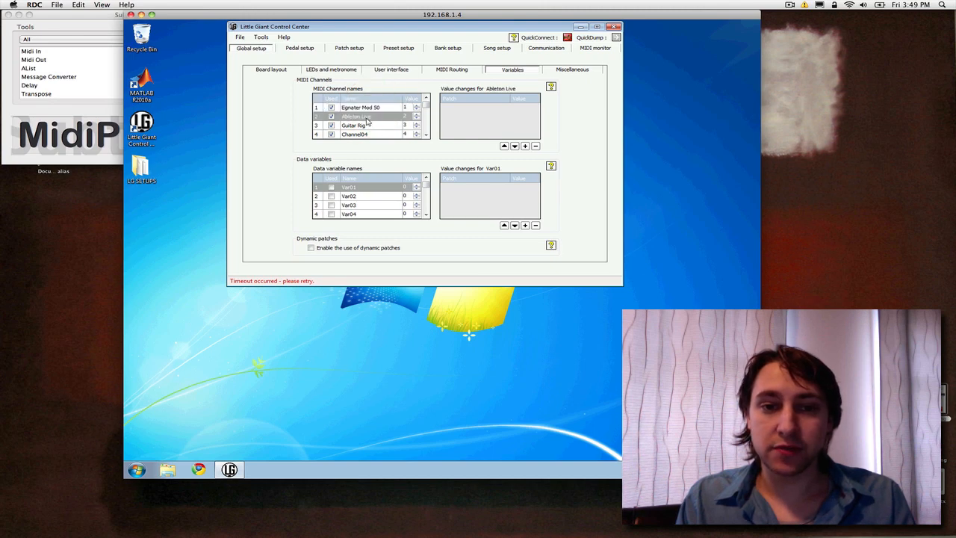
click(356, 126)
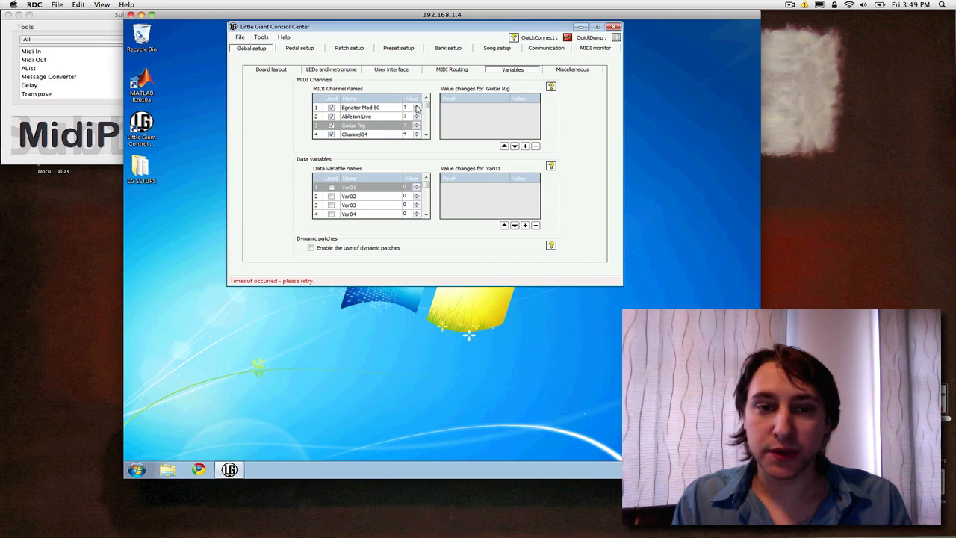
mouse_move(561, 78)
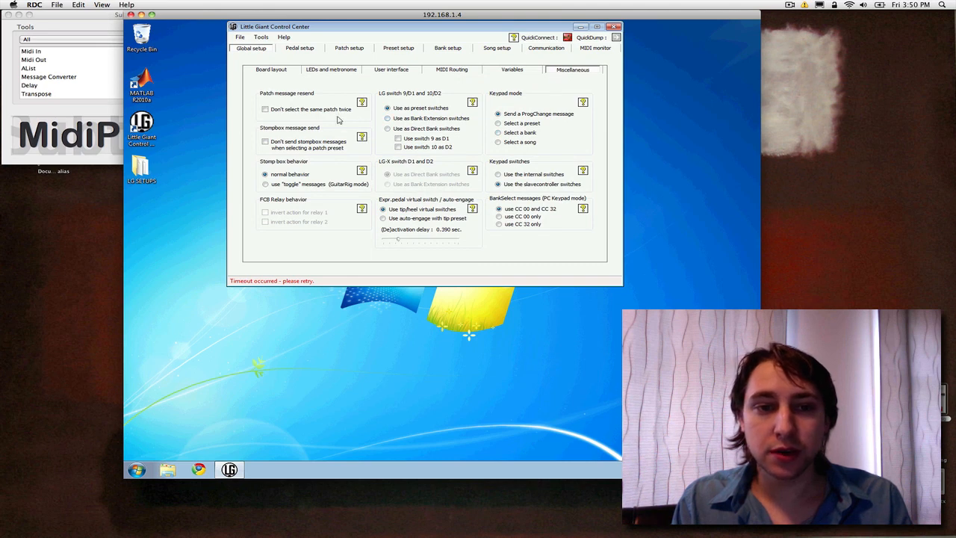
In Miscellaneous, toggle same-patch reselection and set stomp box behavior to toggle messages
click(266, 109)
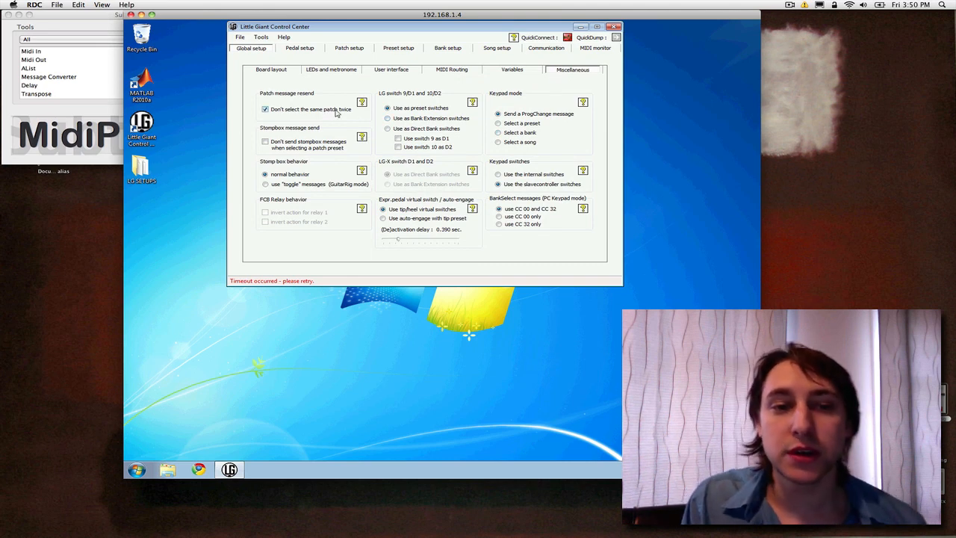
click(266, 109)
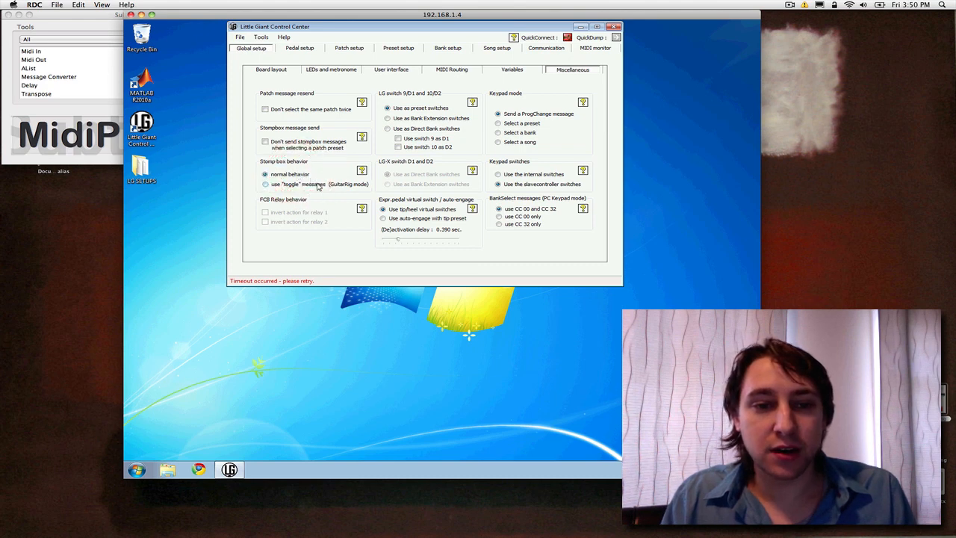
mouse_move(306, 189)
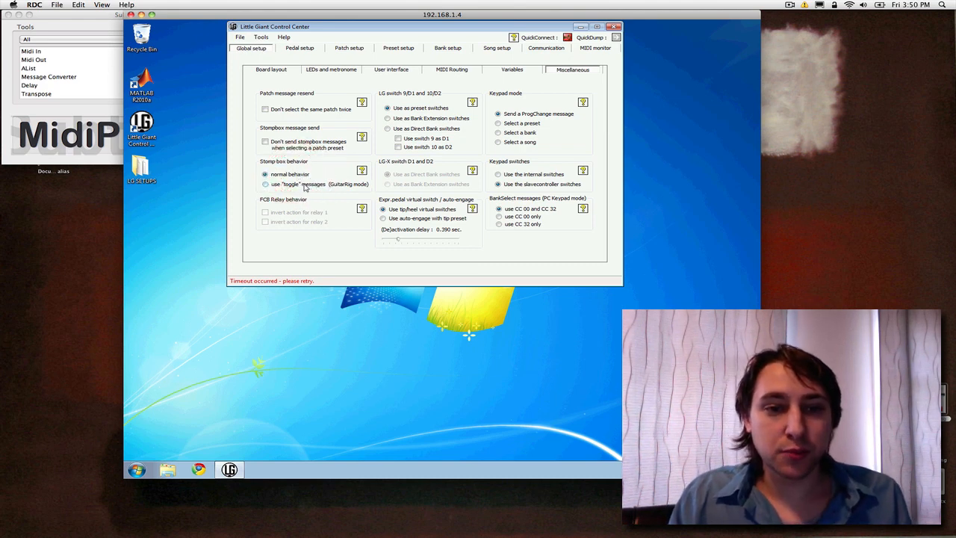
click(266, 174)
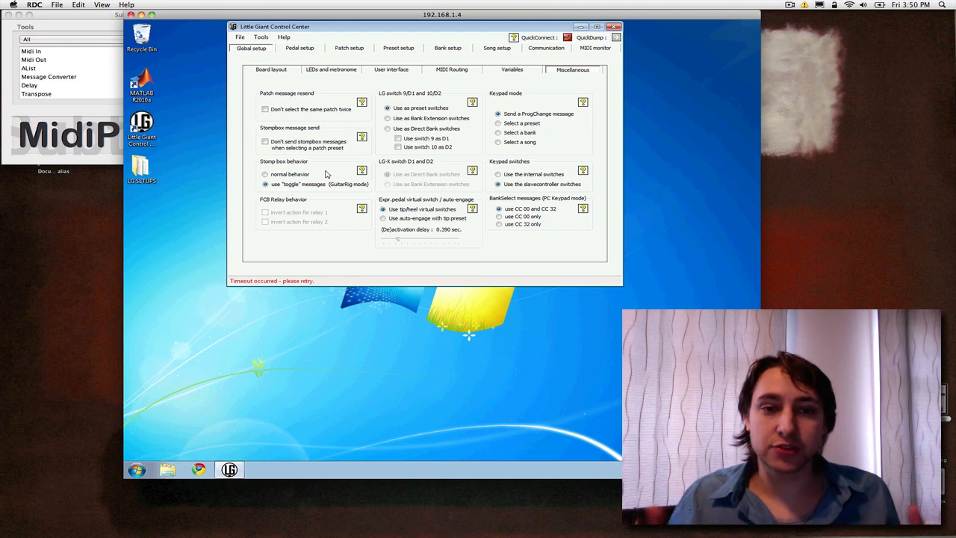
mouse_move(346, 185)
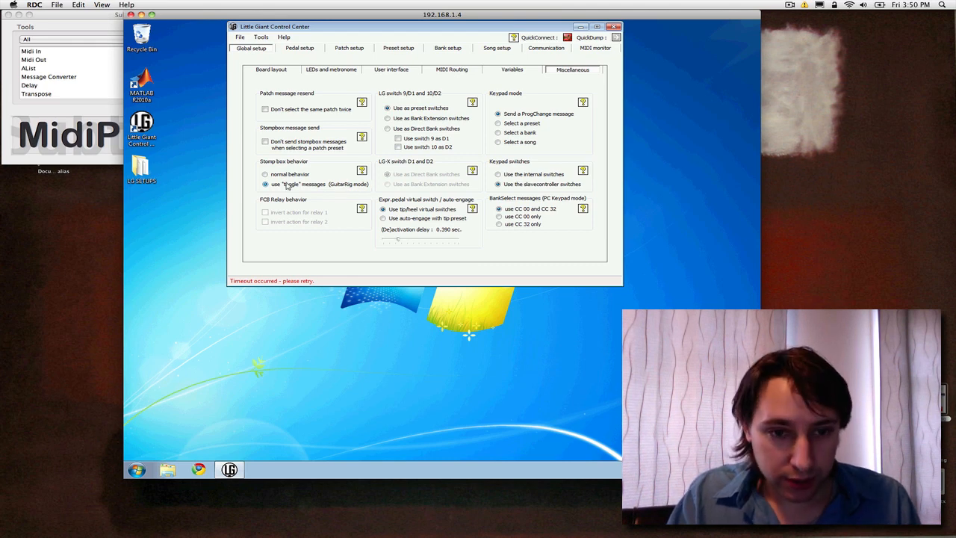
mouse_move(470, 136)
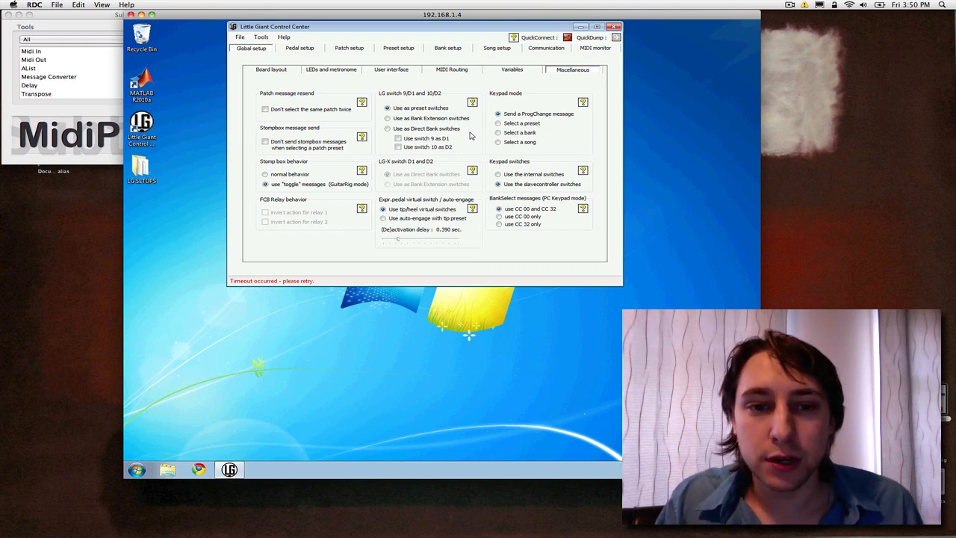
mouse_move(415, 97)
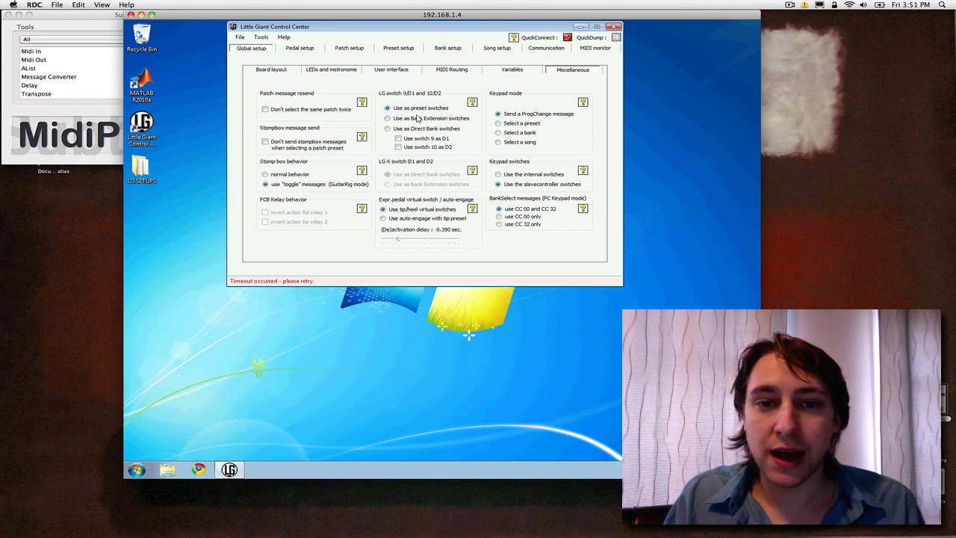
click(389, 128)
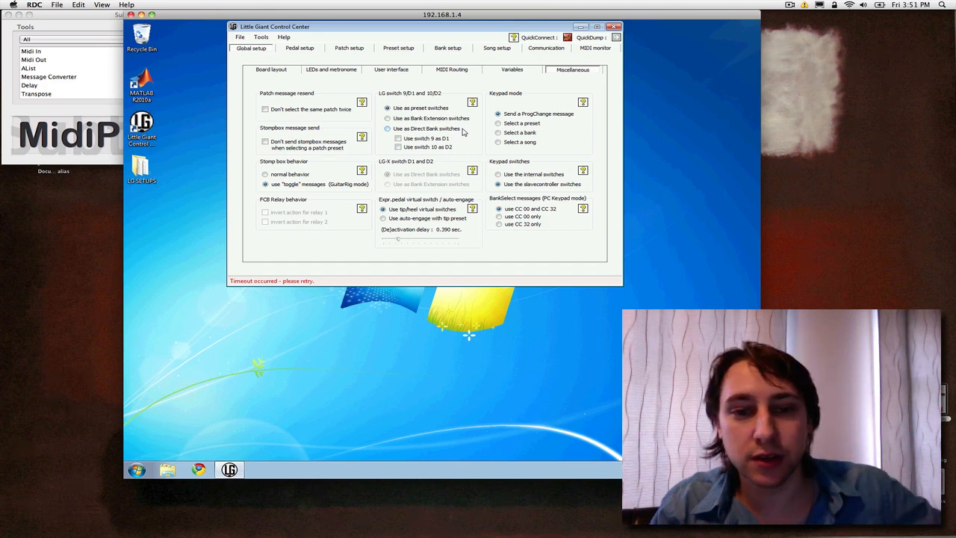
mouse_move(342, 63)
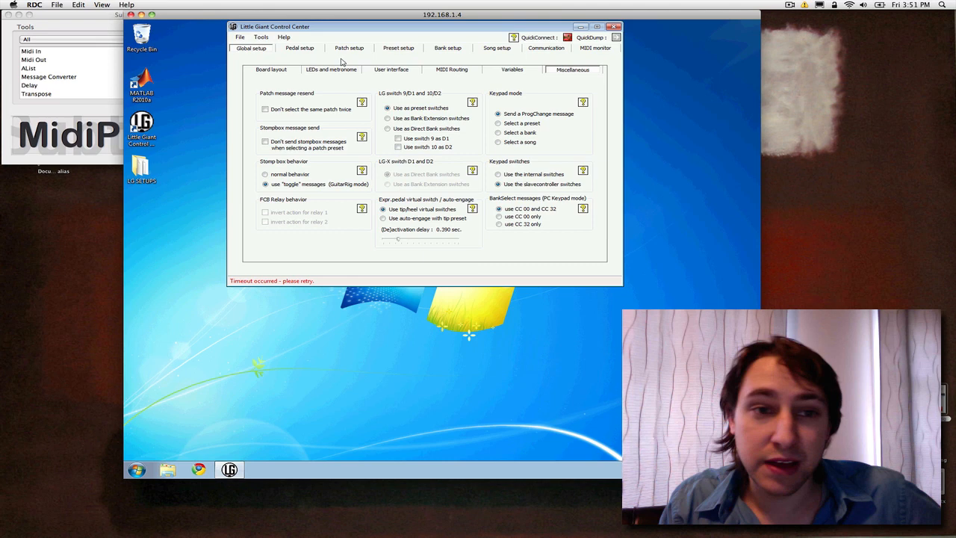
Show the pedal setup with the empty pedal list and expression pedal assignments
click(299, 48)
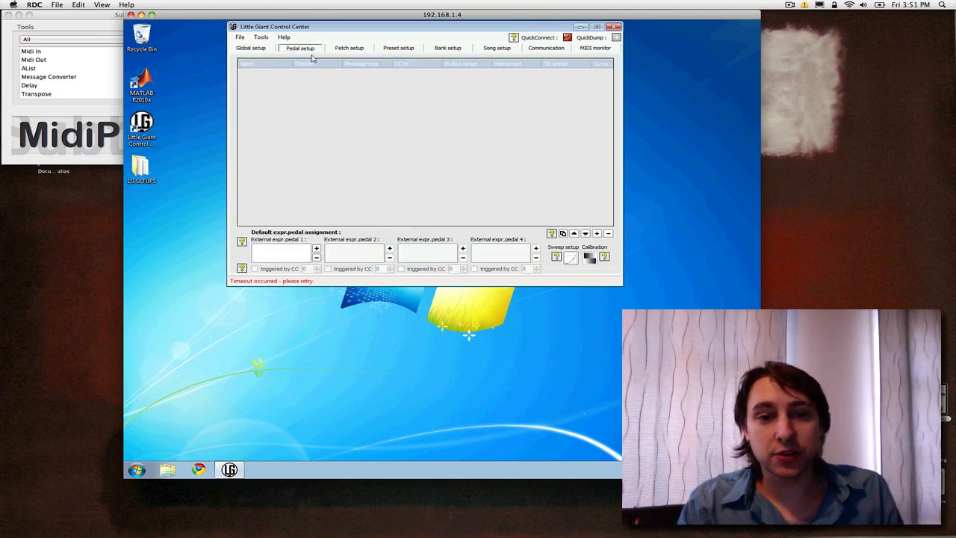
mouse_move(442, 162)
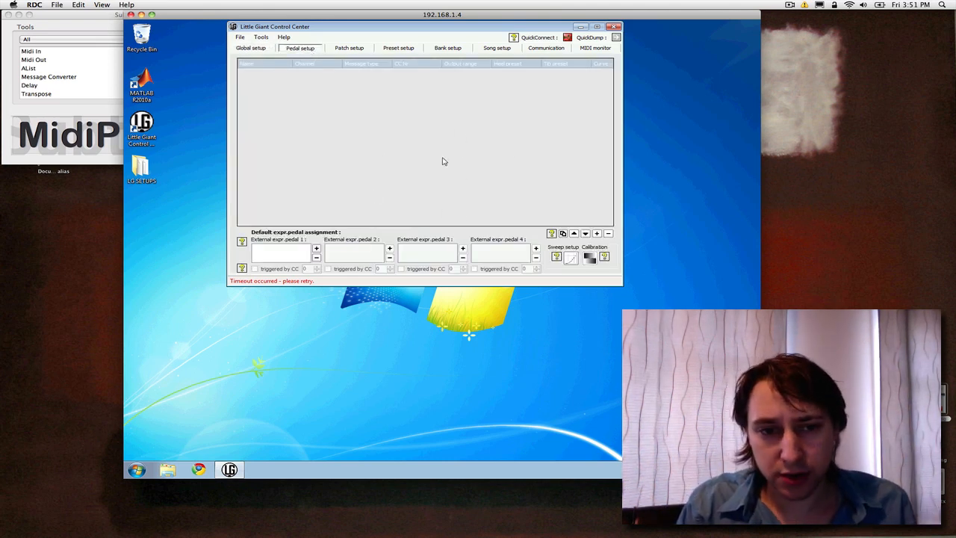
mouse_move(321, 164)
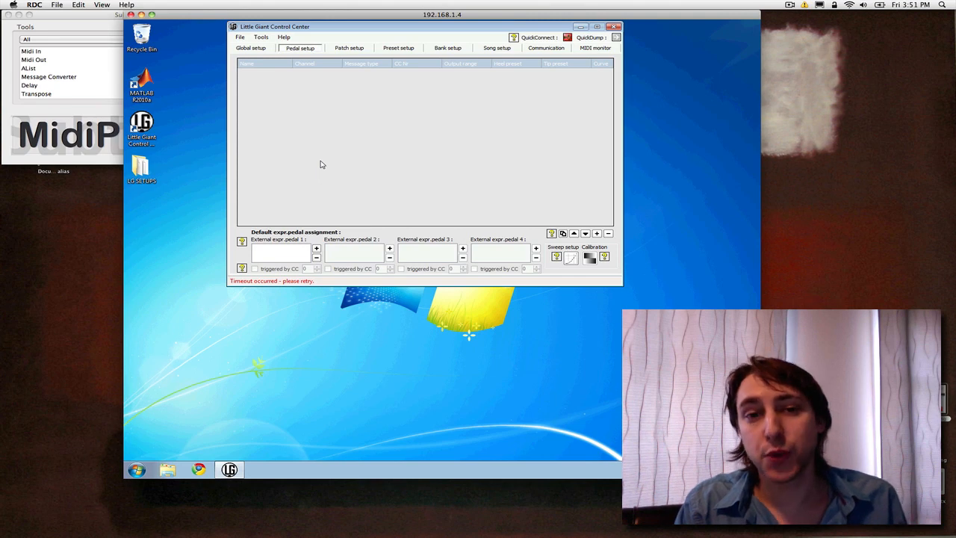
mouse_move(481, 290)
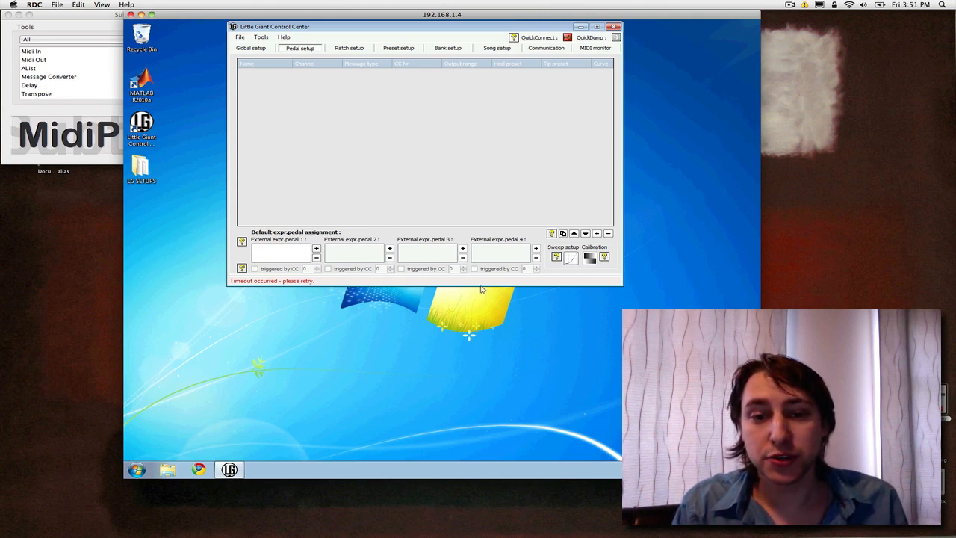
mouse_move(431, 161)
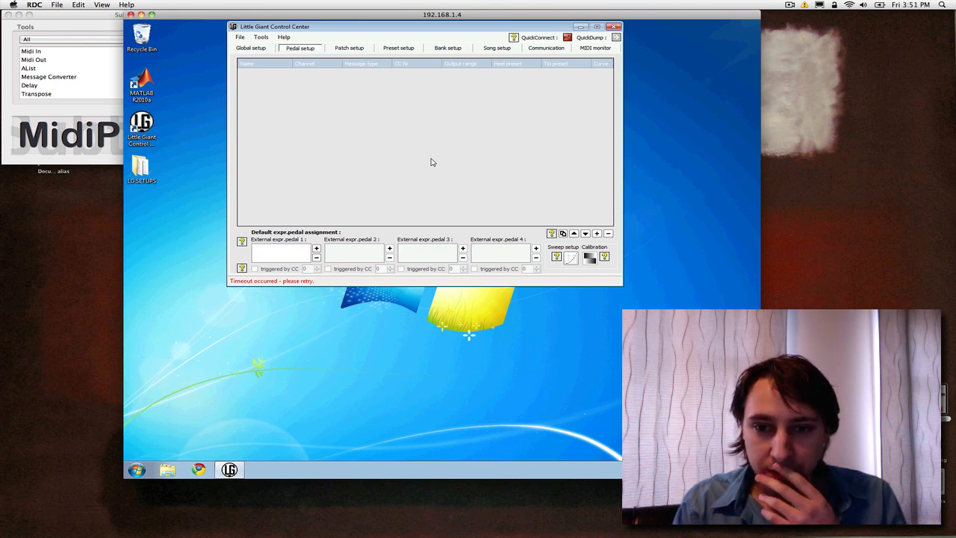
mouse_move(454, 165)
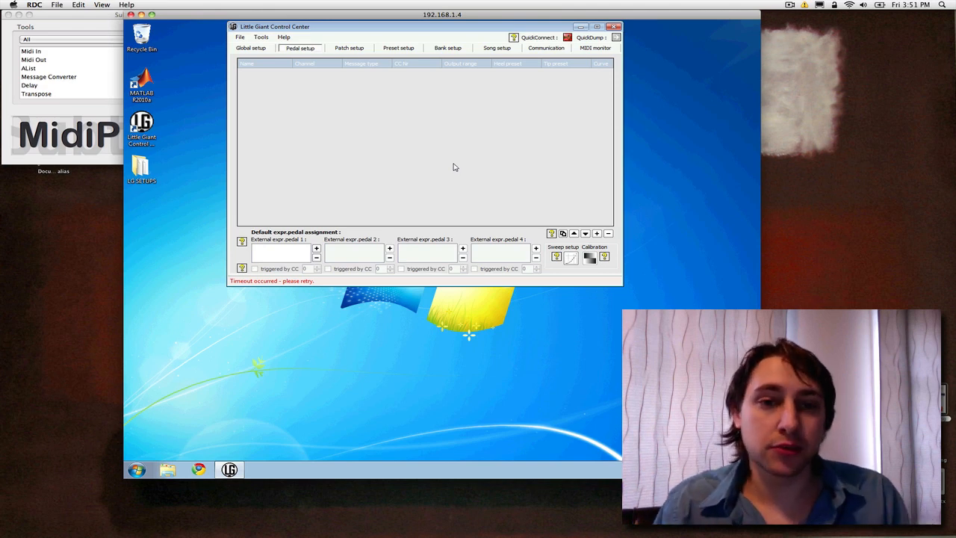
Show the patch setup listing patches, stomp boxes and momentary effects with PATCH 01's message streams
click(349, 48)
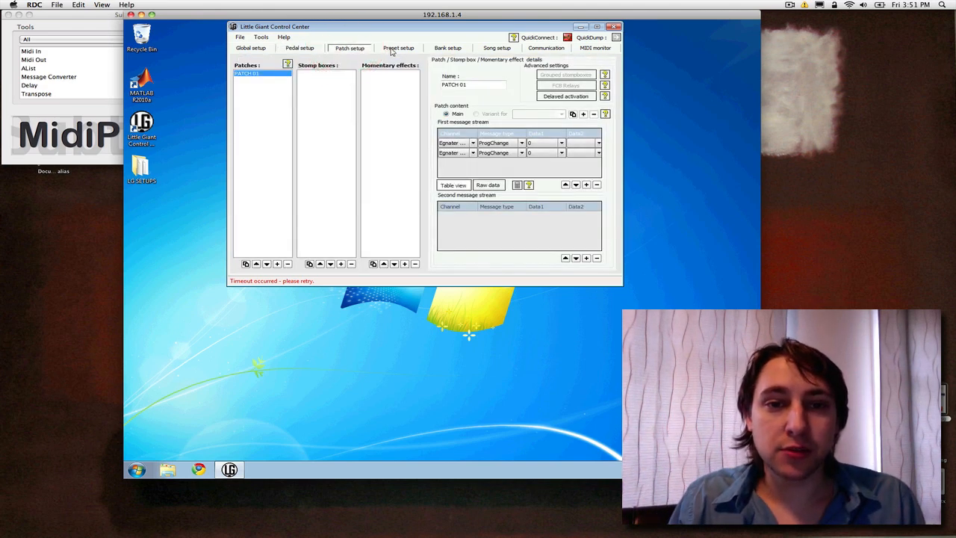
click(397, 48)
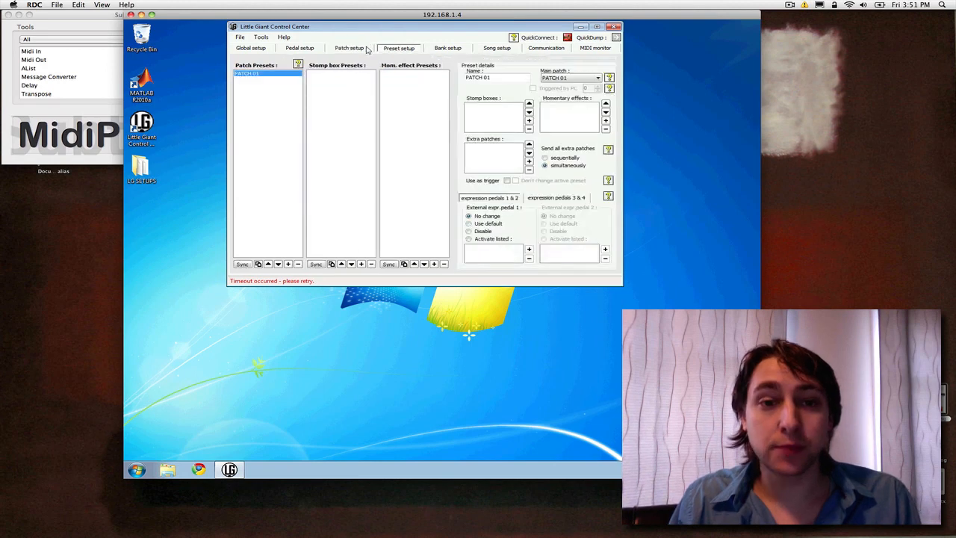
mouse_move(358, 49)
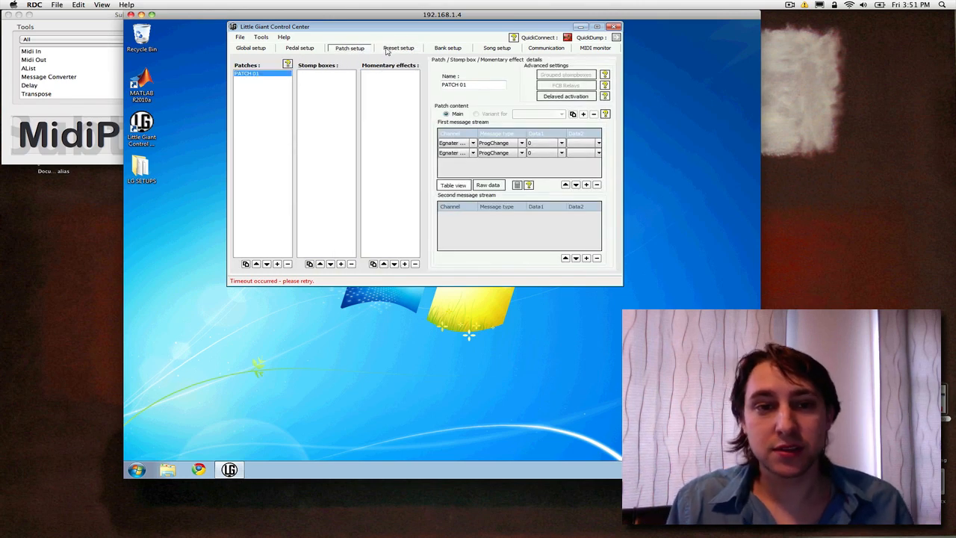
click(350, 48)
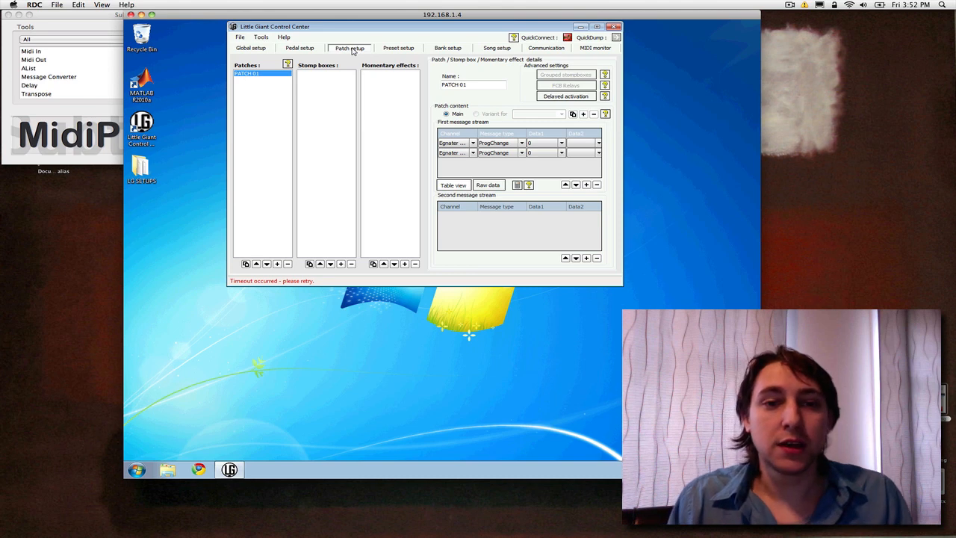
Show the preset setup and load the PATCH 01 patch preset's details
click(397, 48)
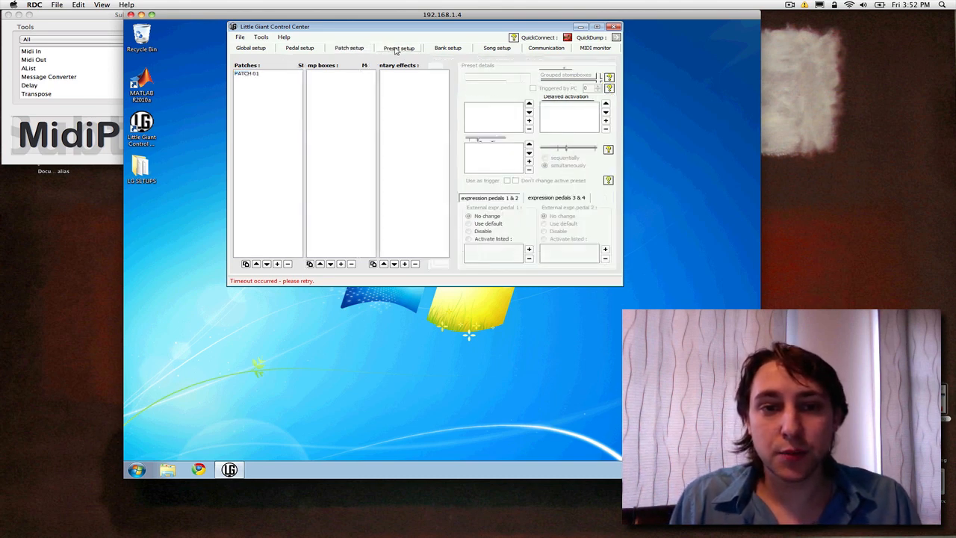
click(399, 48)
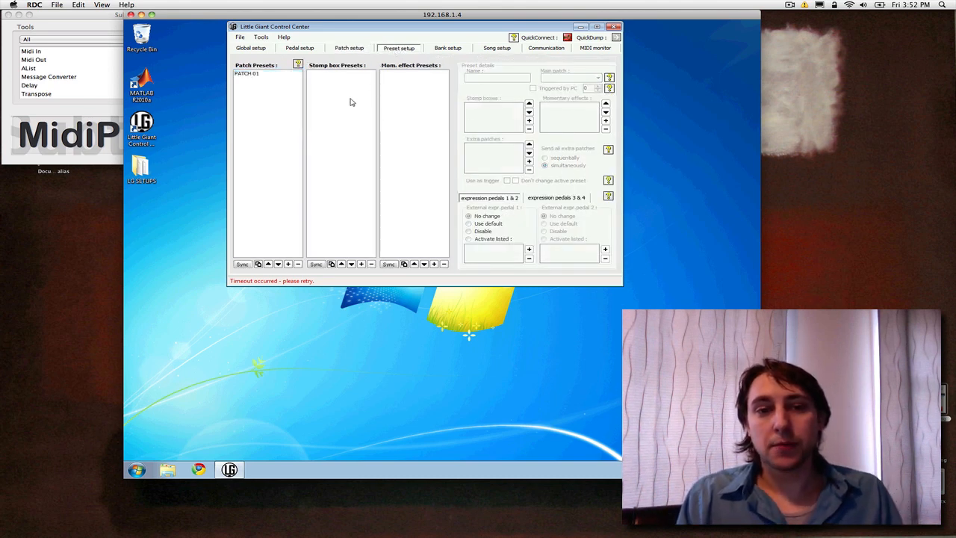
click(246, 73)
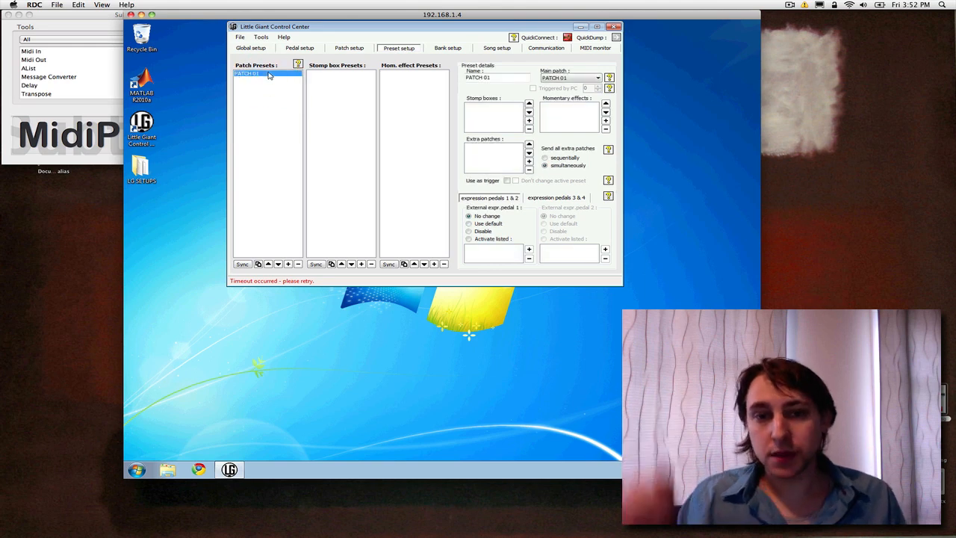
mouse_move(380, 77)
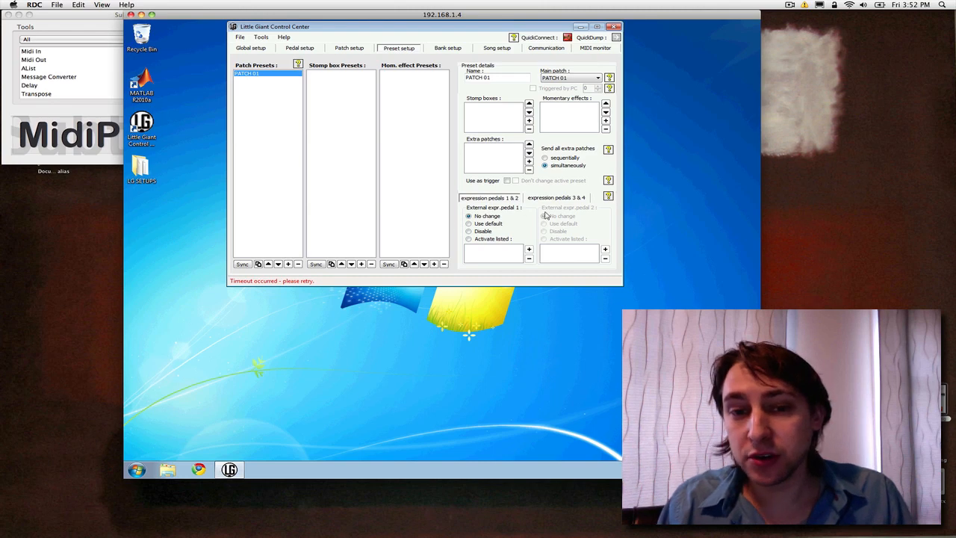
mouse_move(499, 208)
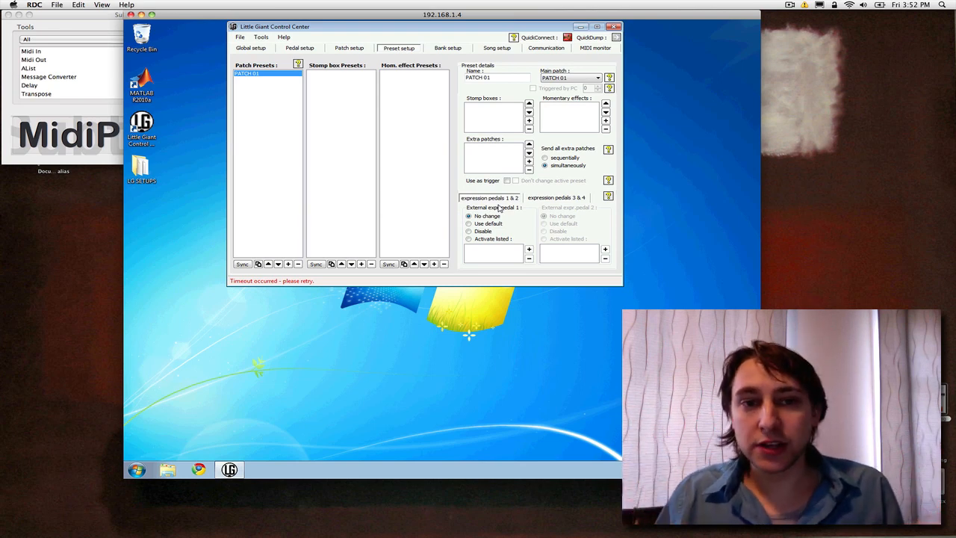
mouse_move(583, 108)
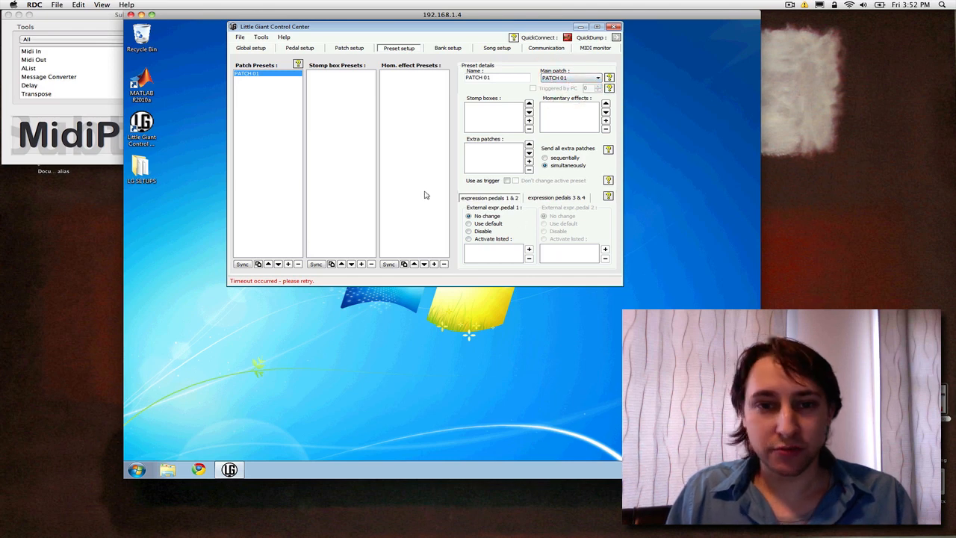
mouse_move(550, 188)
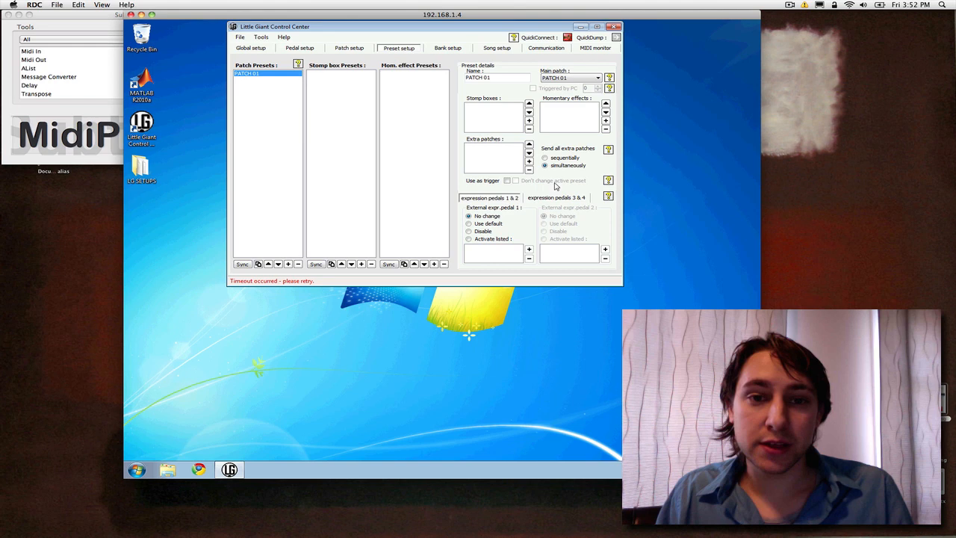
Flip between patch and preset settings, then show the bank table with Global, Direct and BANK 01–04 rows
click(350, 48)
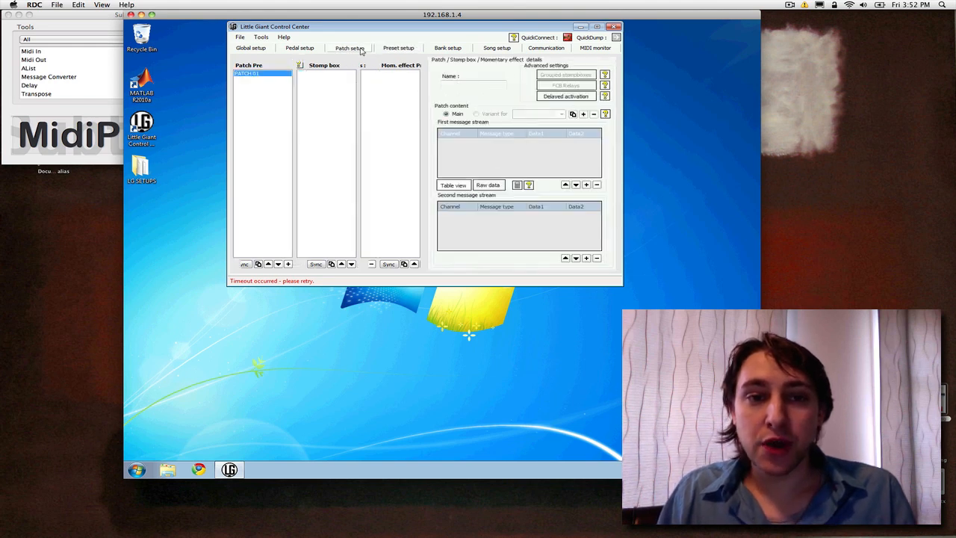
click(350, 48)
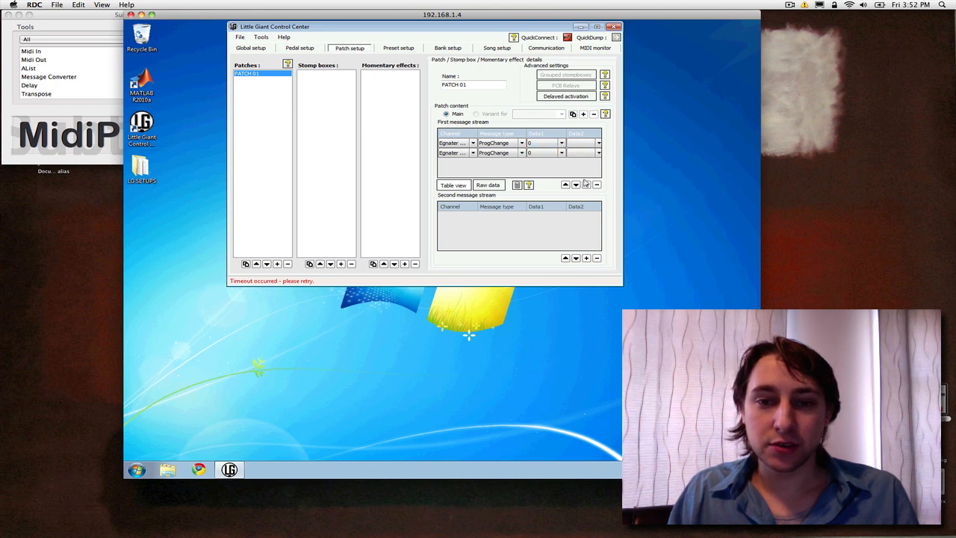
mouse_move(514, 167)
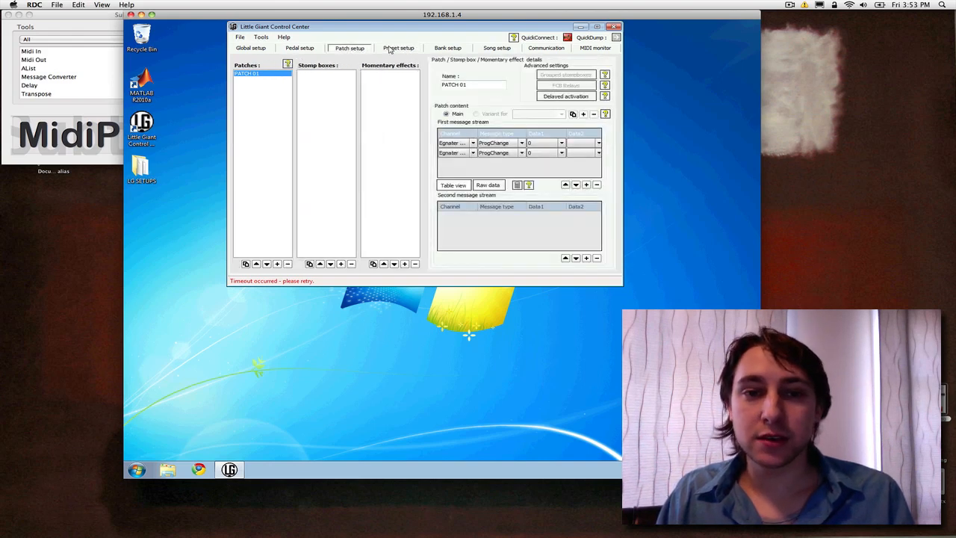
click(397, 48)
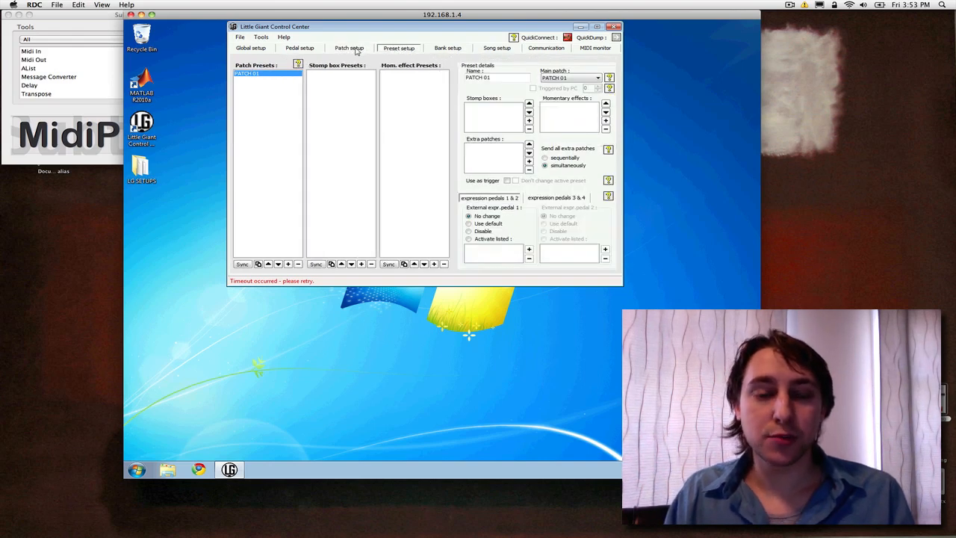
click(349, 46)
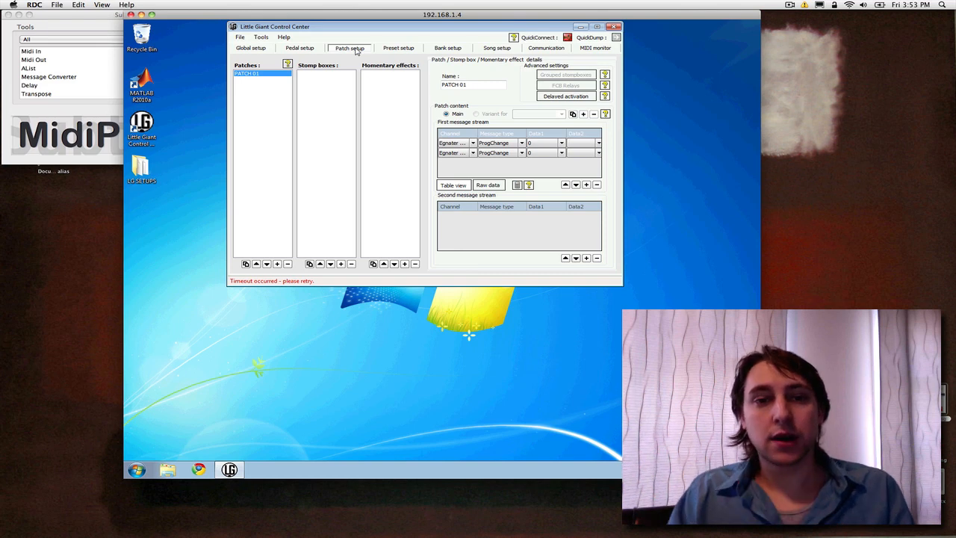
click(397, 48)
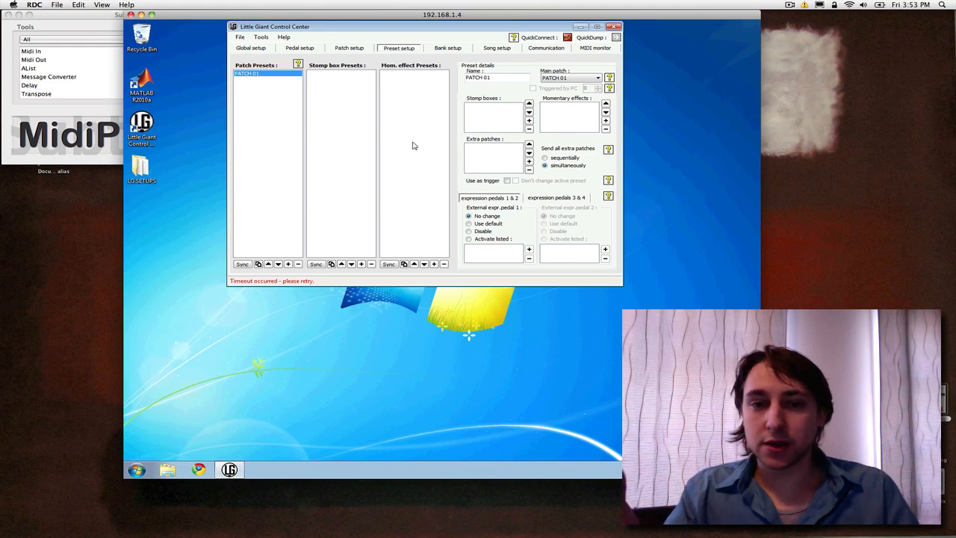
mouse_move(451, 81)
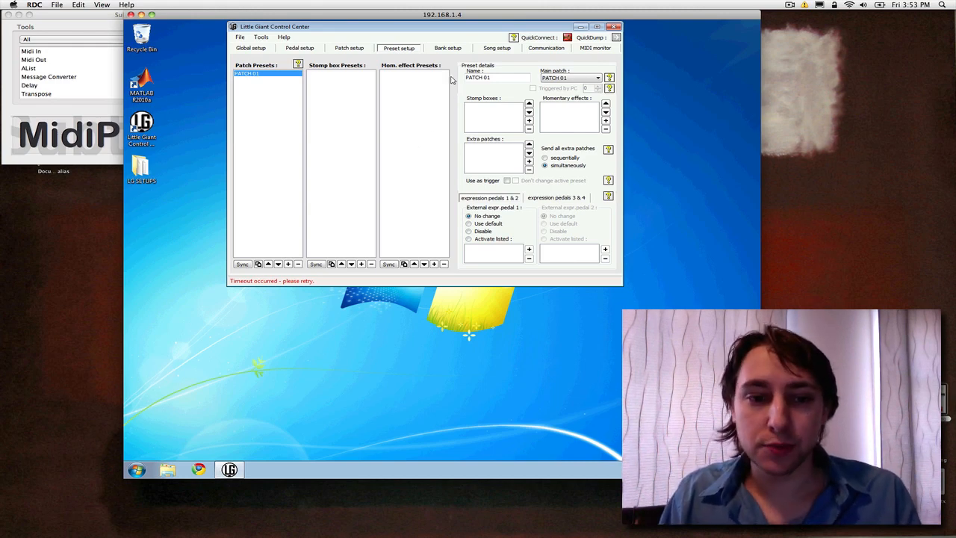
click(449, 48)
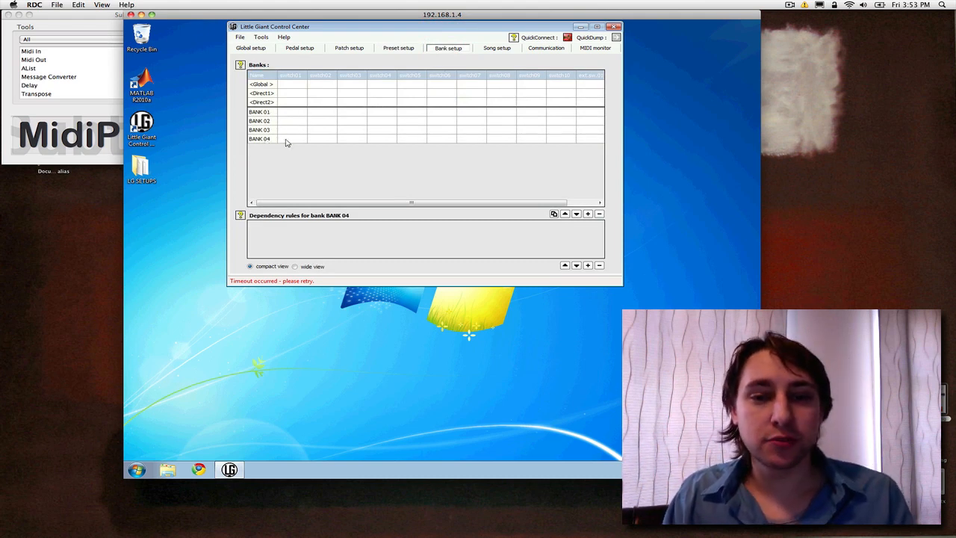
Select the BANK 04 row and pick a stomp box preset for a bank cell
click(260, 137)
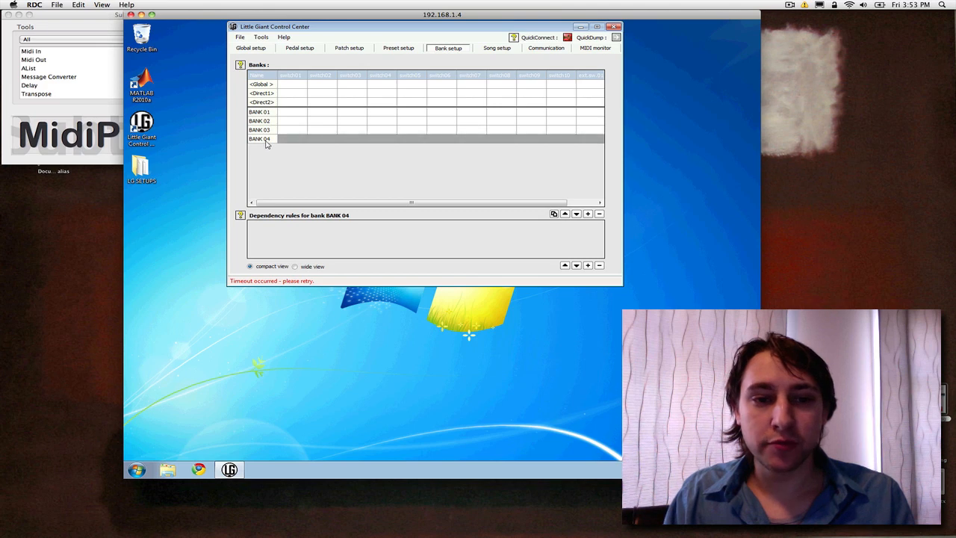
click(599, 215)
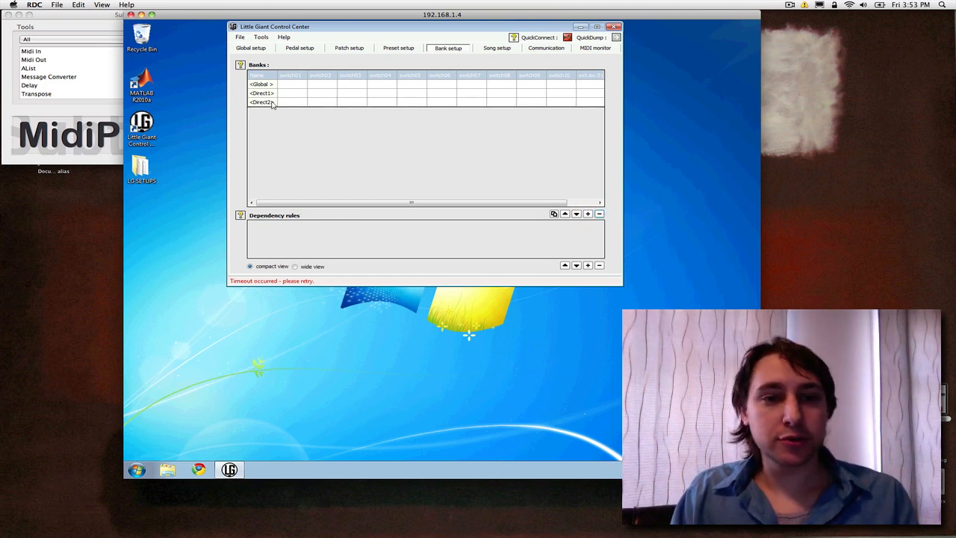
mouse_move(496, 92)
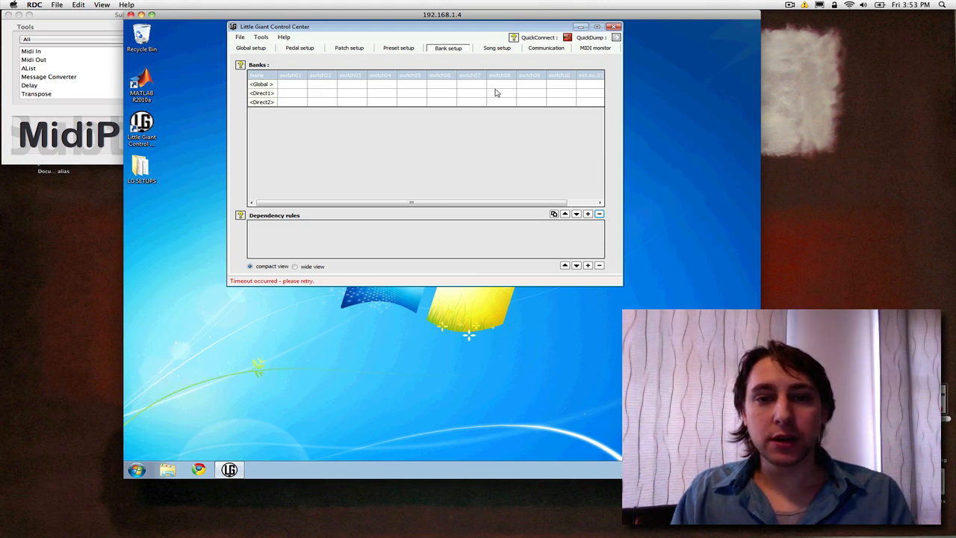
mouse_move(400, 95)
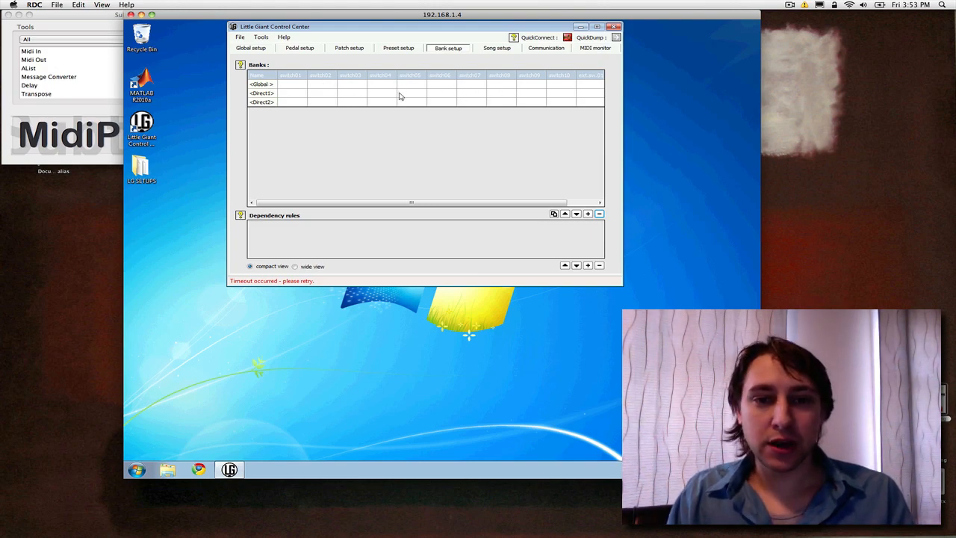
mouse_move(502, 88)
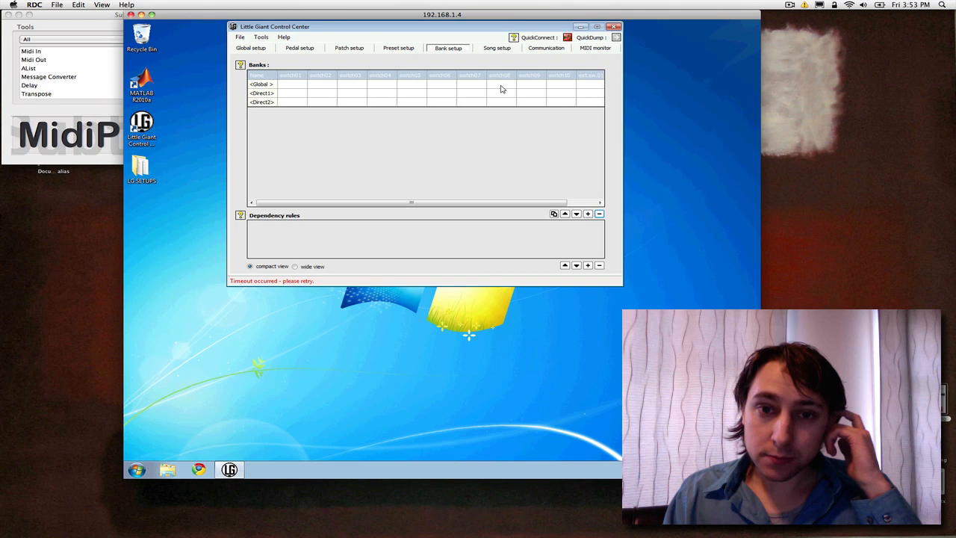
mouse_move(324, 84)
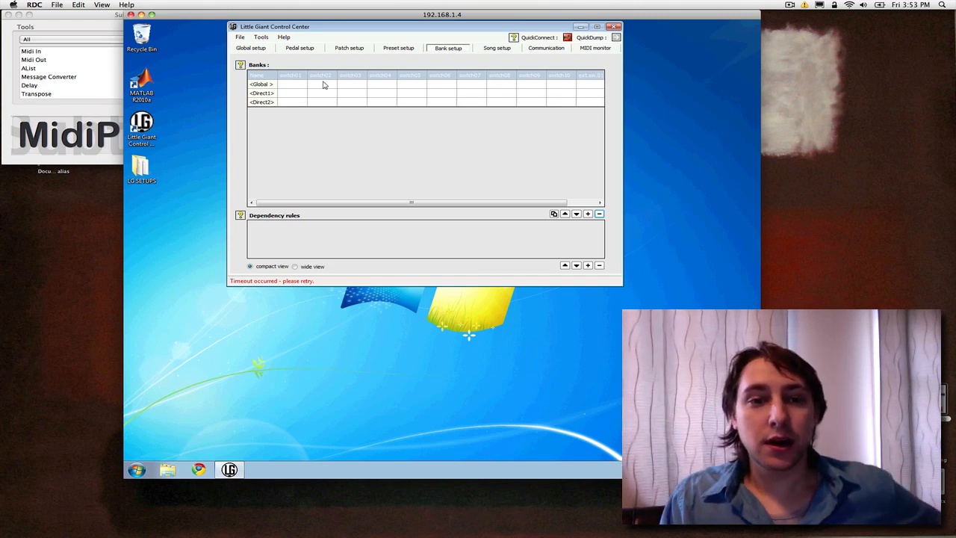
mouse_move(505, 84)
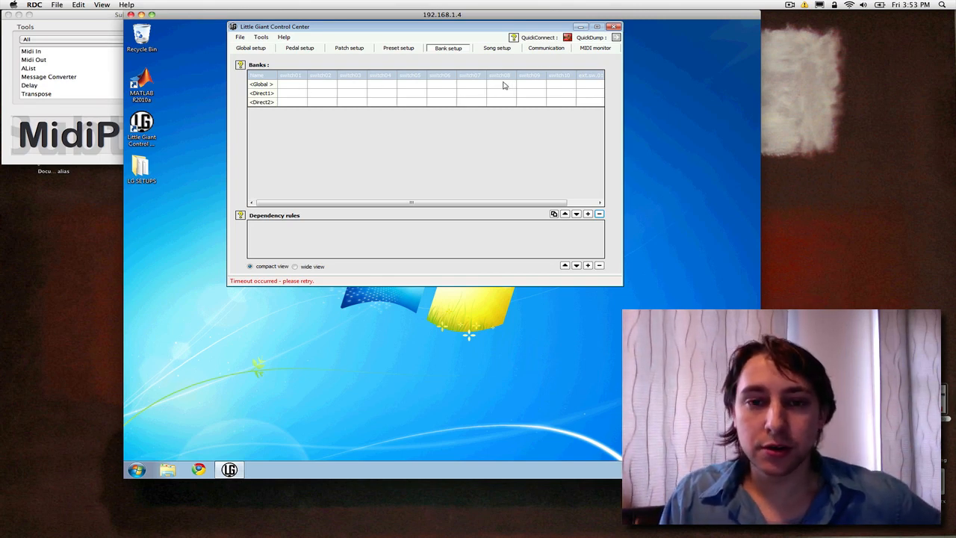
right_click(499, 84)
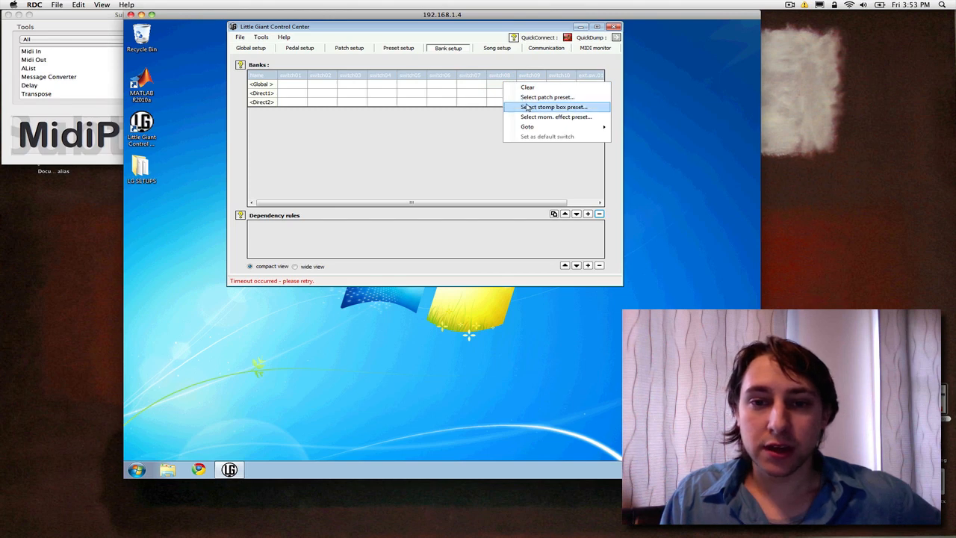
click(478, 120)
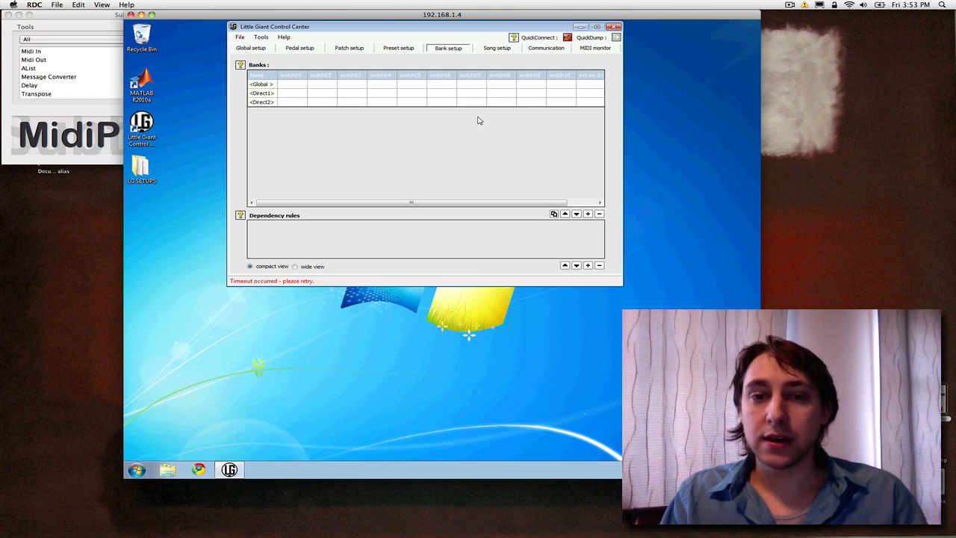
mouse_move(502, 85)
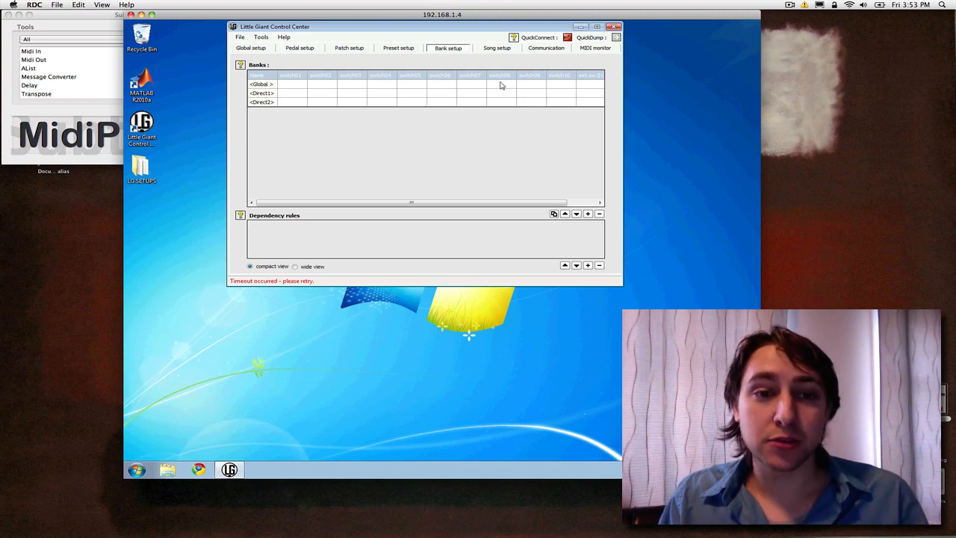
View the Global bank's dependency rules, then show the song and set list setup
right_click(499, 83)
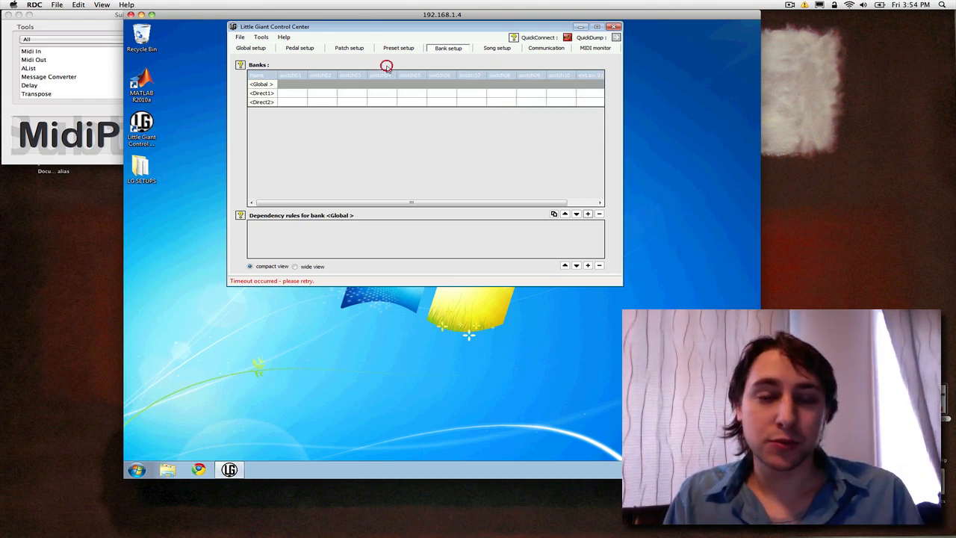
mouse_move(493, 51)
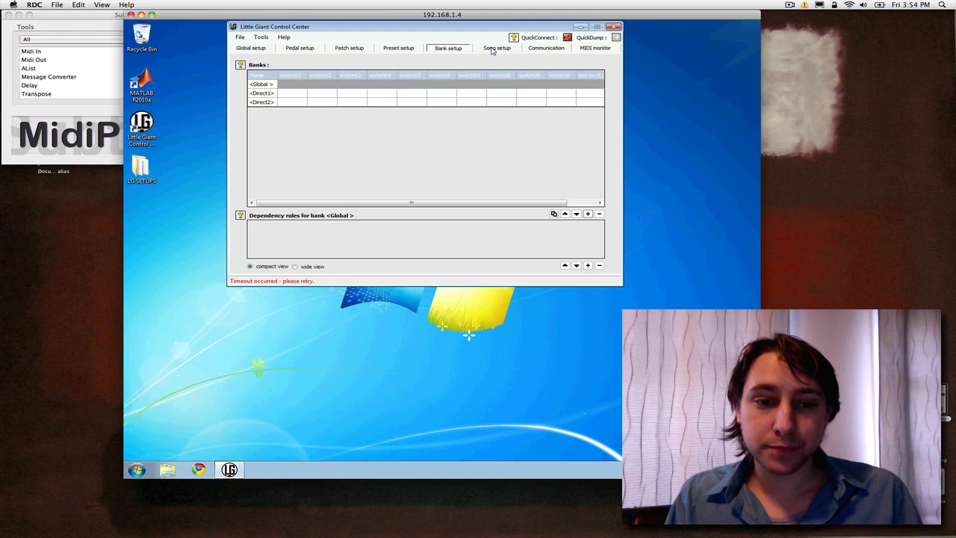
click(496, 48)
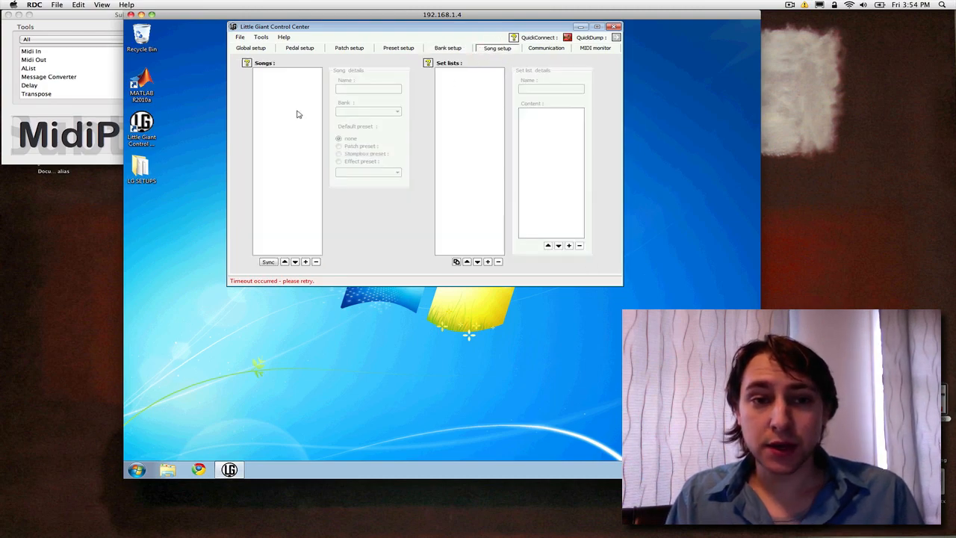
mouse_move(461, 149)
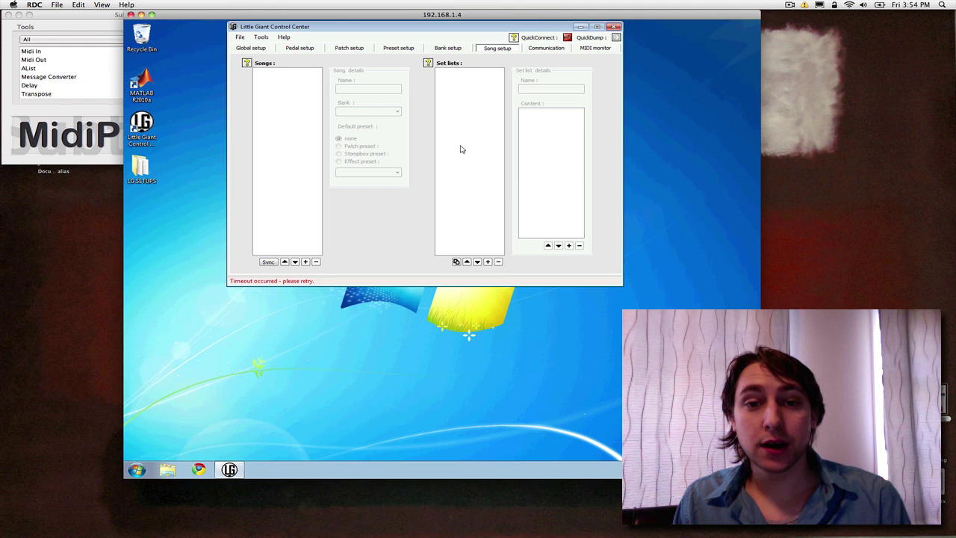
mouse_move(472, 149)
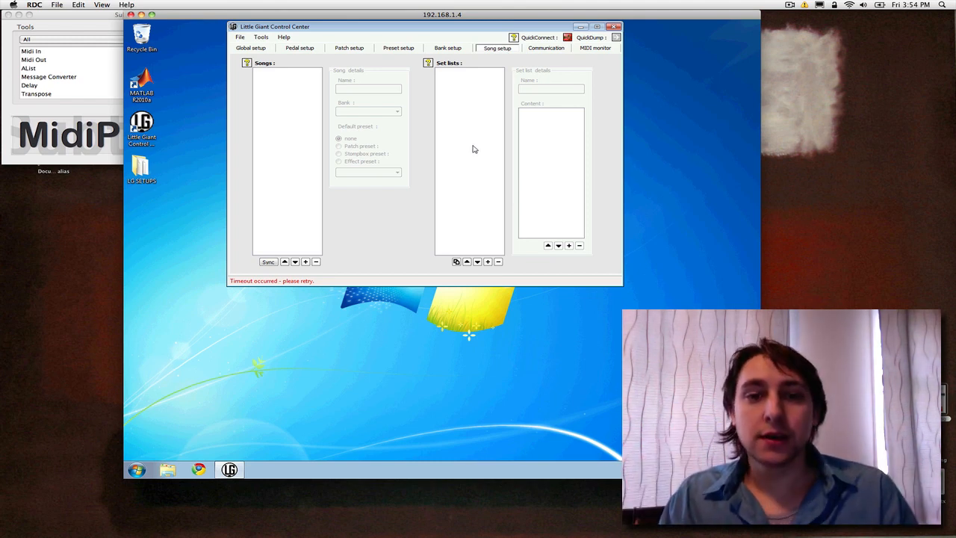
mouse_move(469, 131)
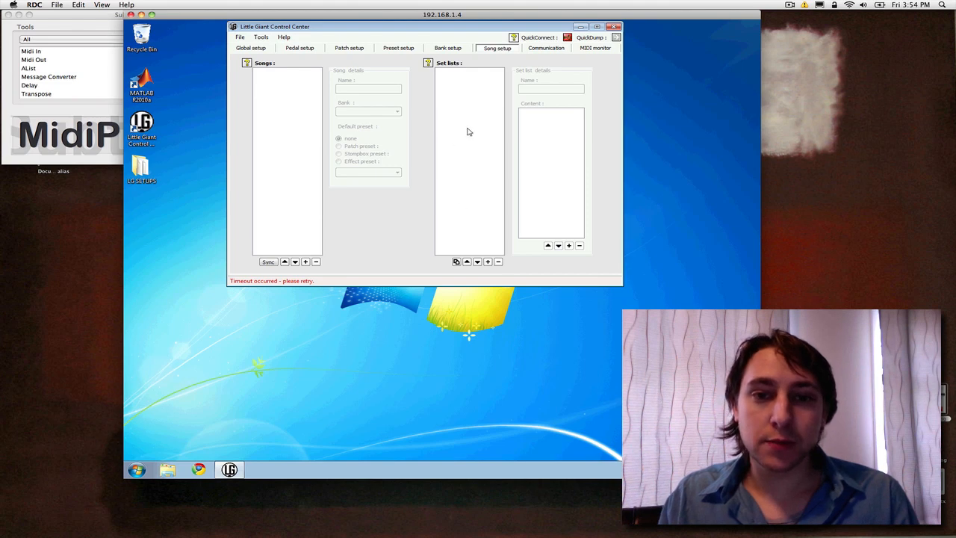
mouse_move(460, 96)
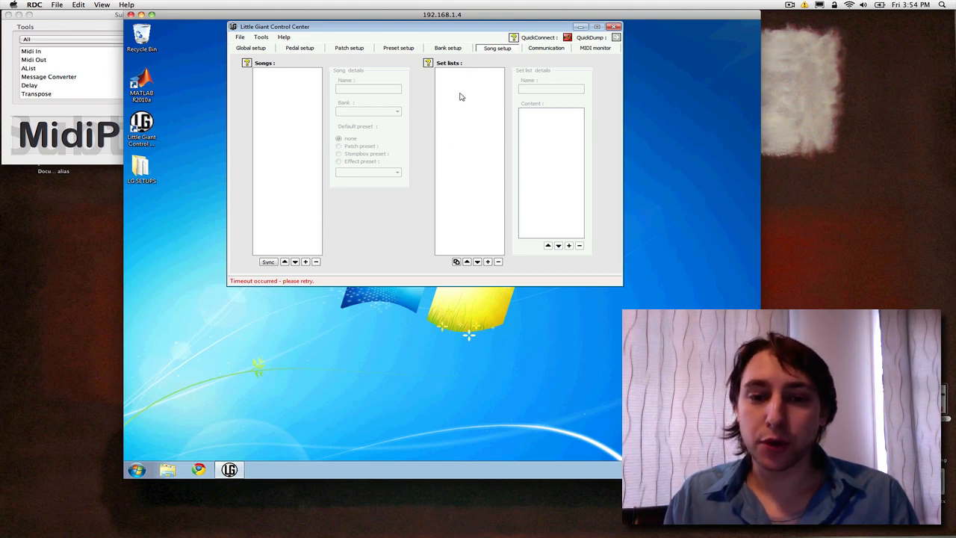
mouse_move(460, 93)
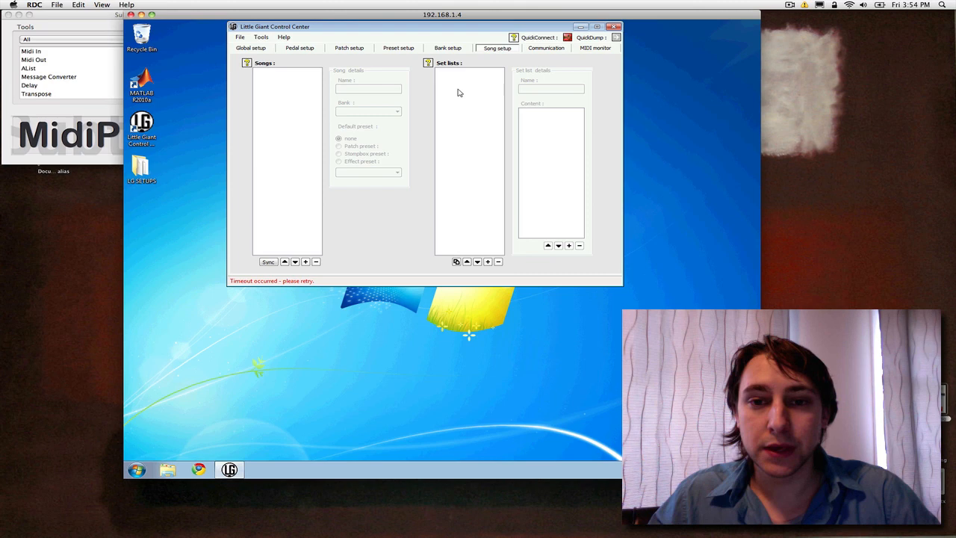
Show the communication settings with MIDI interface, setup info and firmware sections
click(546, 48)
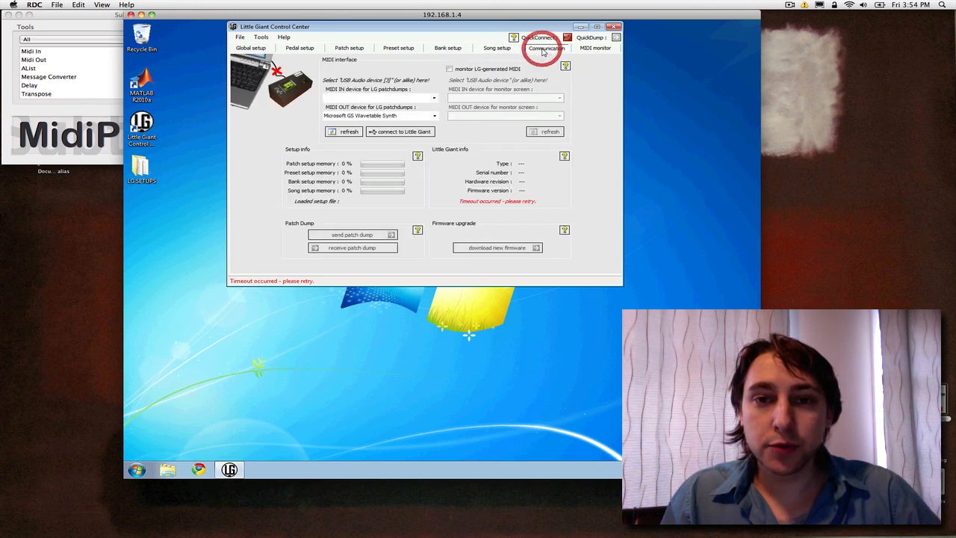
mouse_move(439, 105)
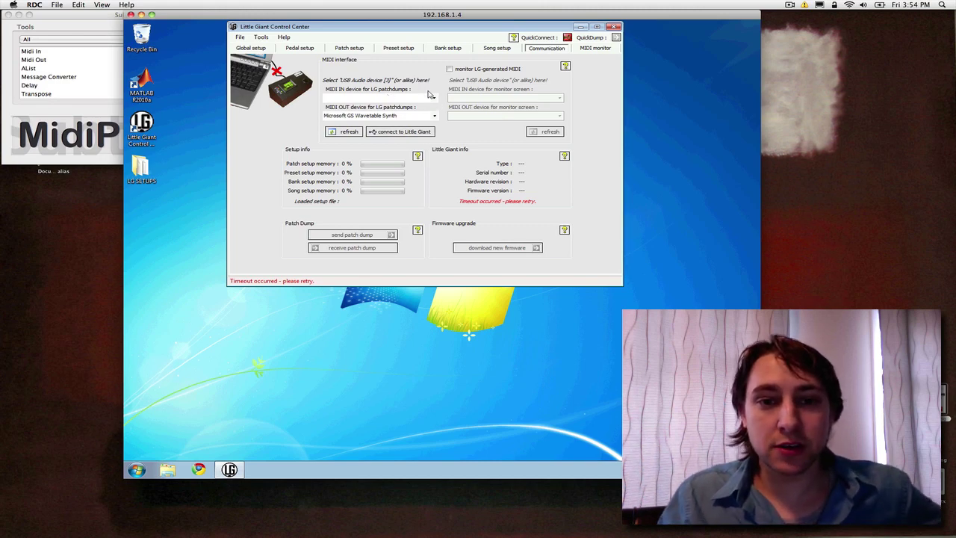
mouse_move(440, 120)
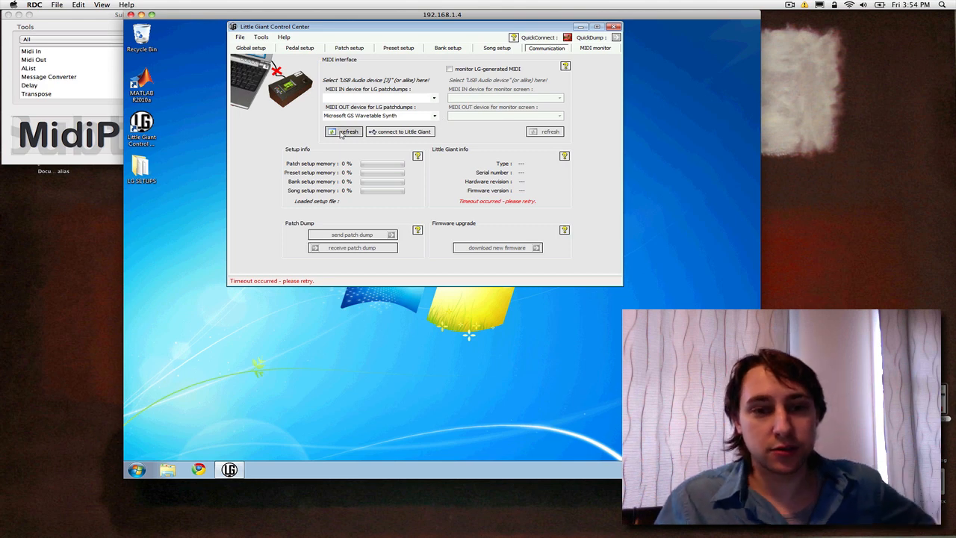
Refresh the MIDI interface device list, triggering the missing OUT port error
click(344, 131)
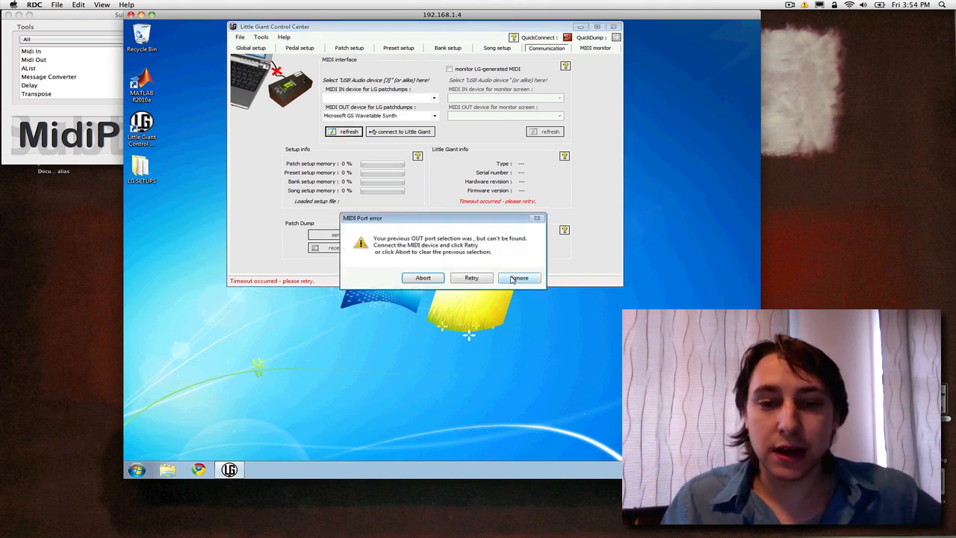
Ignore the MIDI port error and move on to the MIDI monitor
click(518, 276)
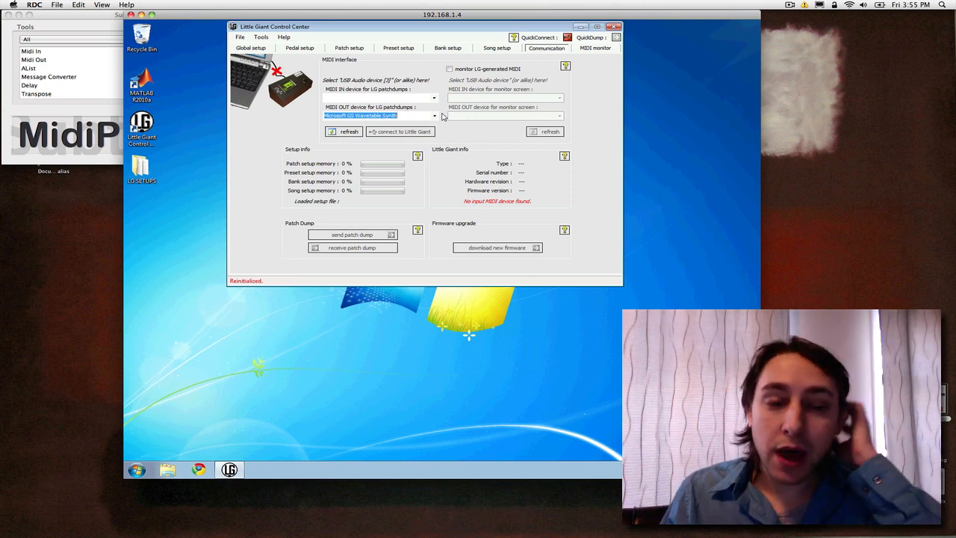
mouse_move(529, 100)
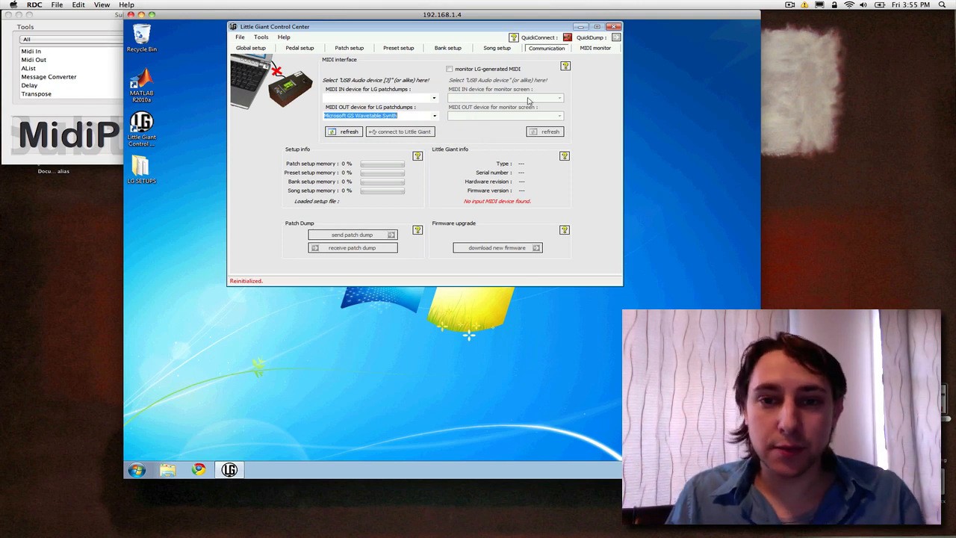
mouse_move(486, 89)
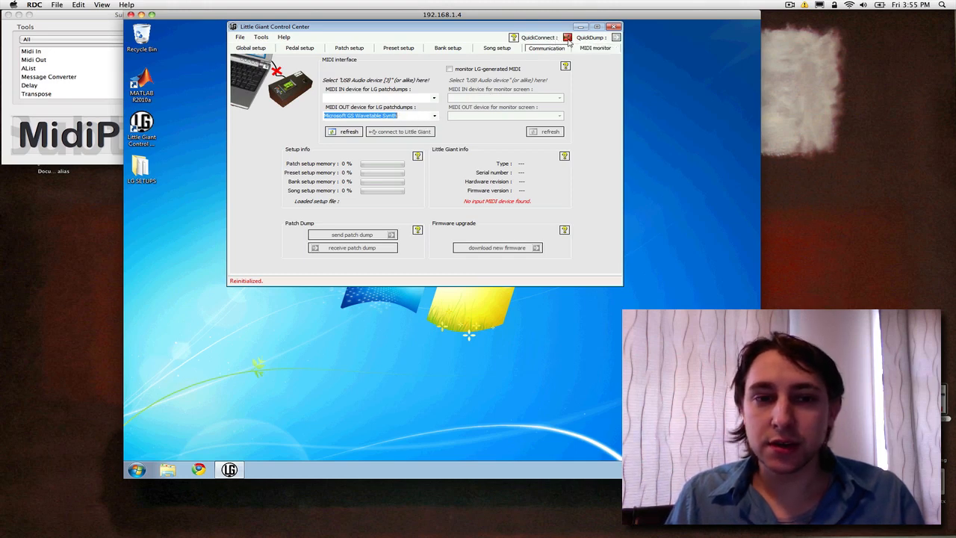
mouse_move(553, 101)
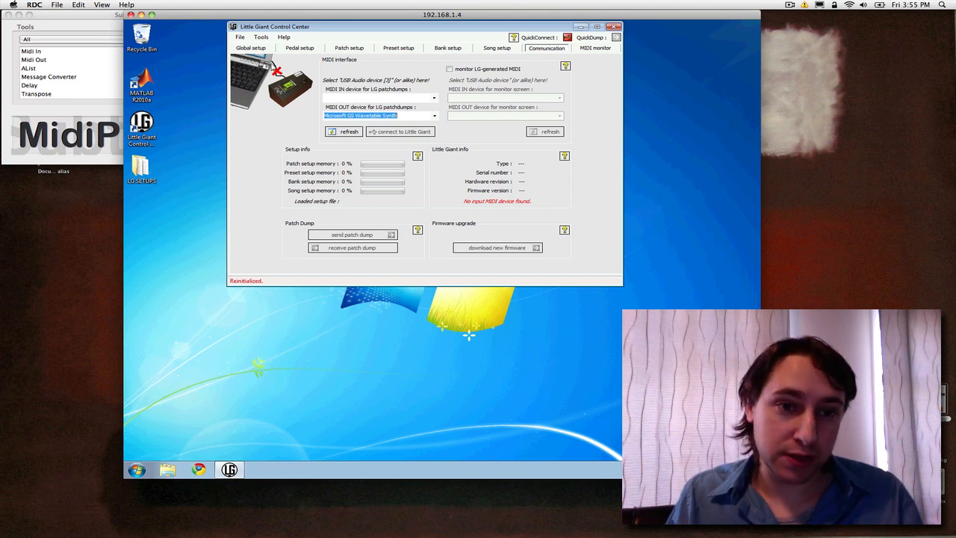
mouse_move(460, 173)
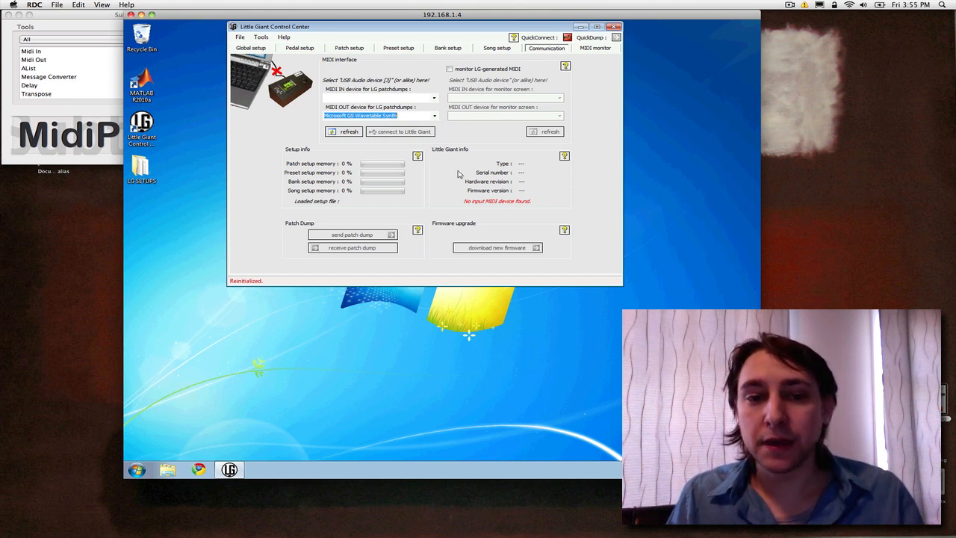
mouse_move(347, 186)
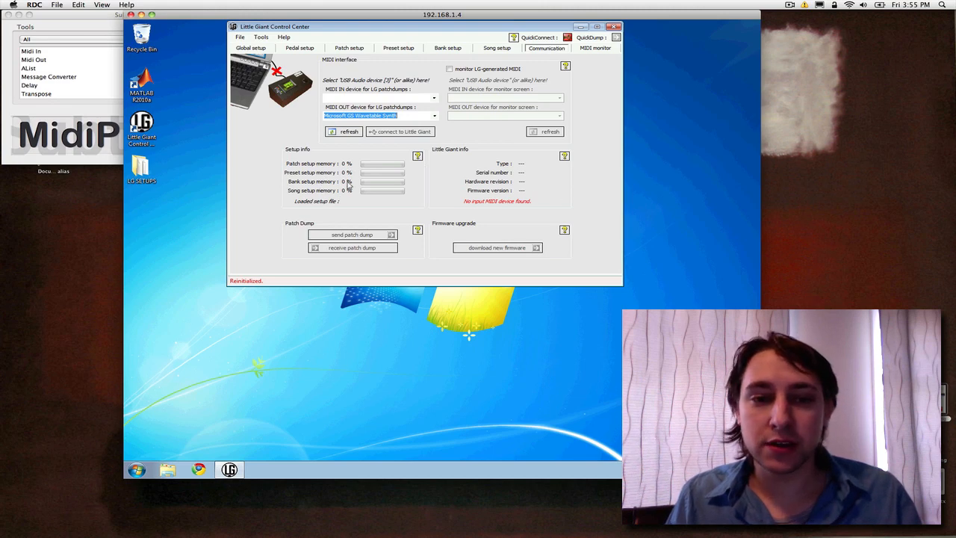
mouse_move(595, 57)
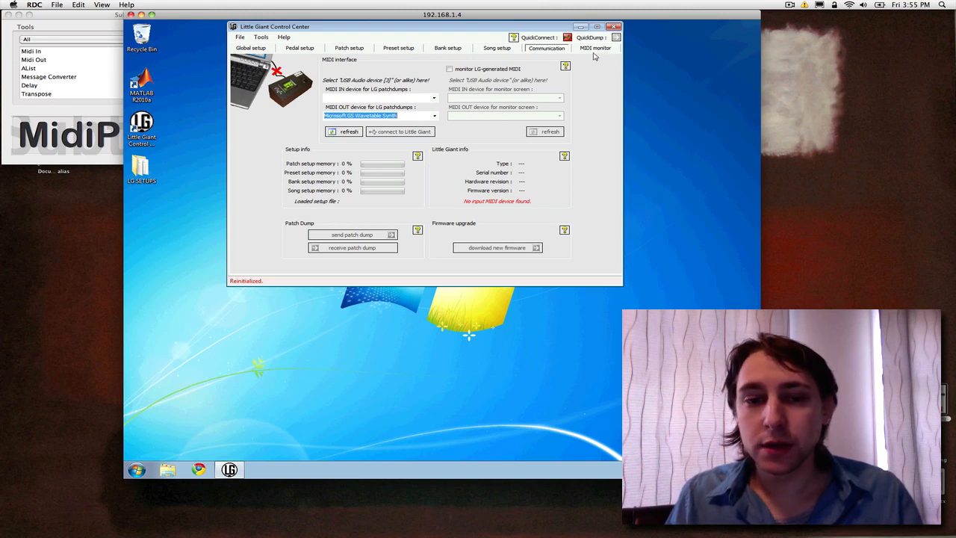
click(594, 47)
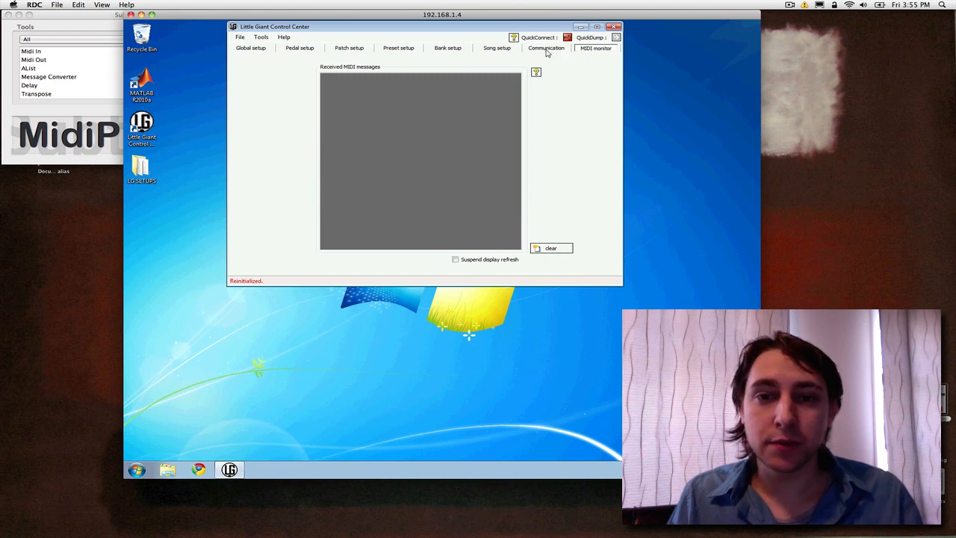
Step back through Communication and Bank setup to the Preset setup listing
click(547, 48)
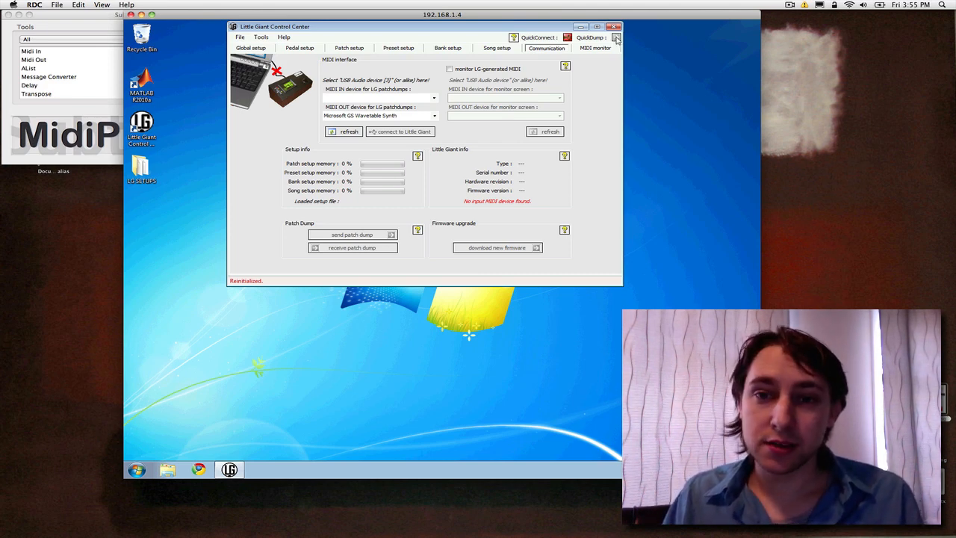
click(449, 48)
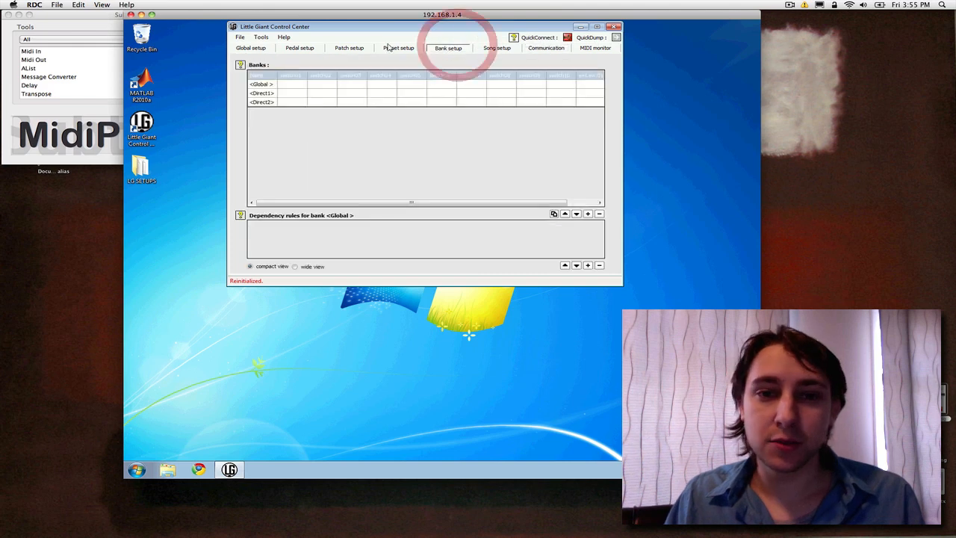
click(398, 47)
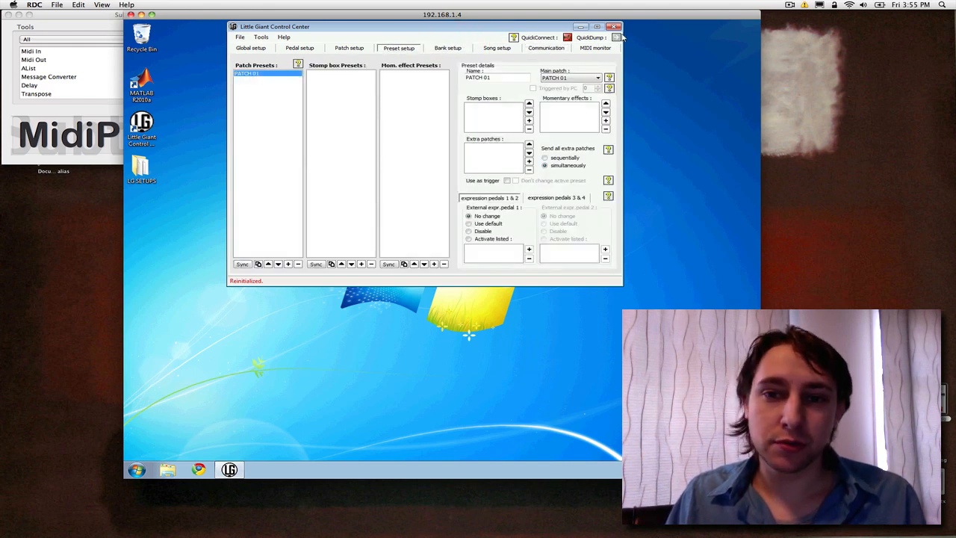